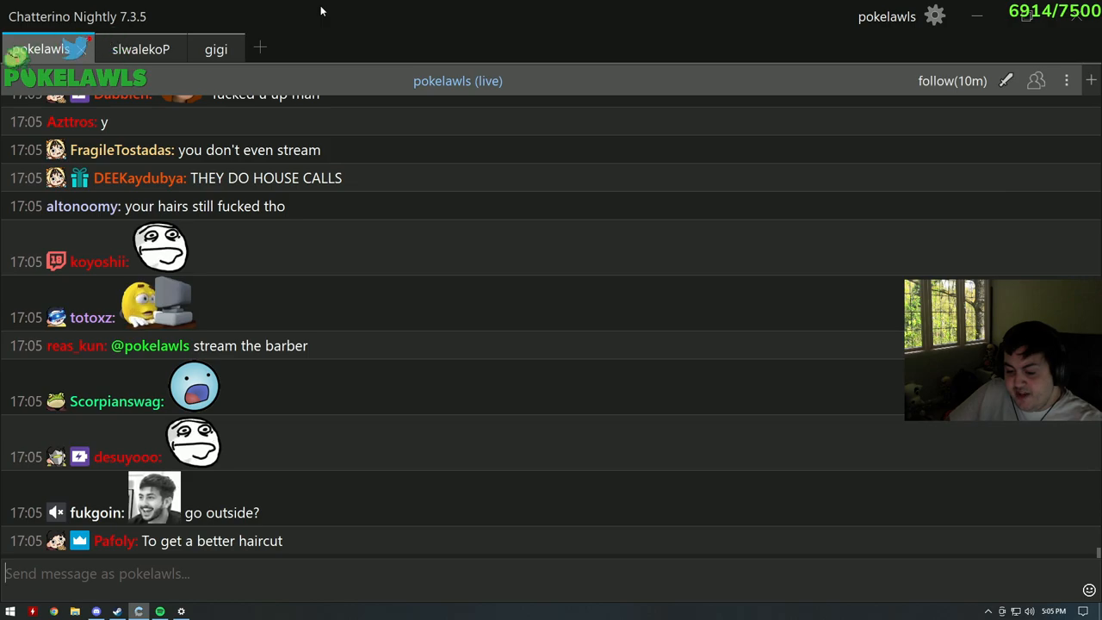
Scroll down through the pokelawls live chat to follow the new video announcement and incoming raid greetings.
{"action": "scroll", "scroll_direction": "down", "scroll_amount": 3}
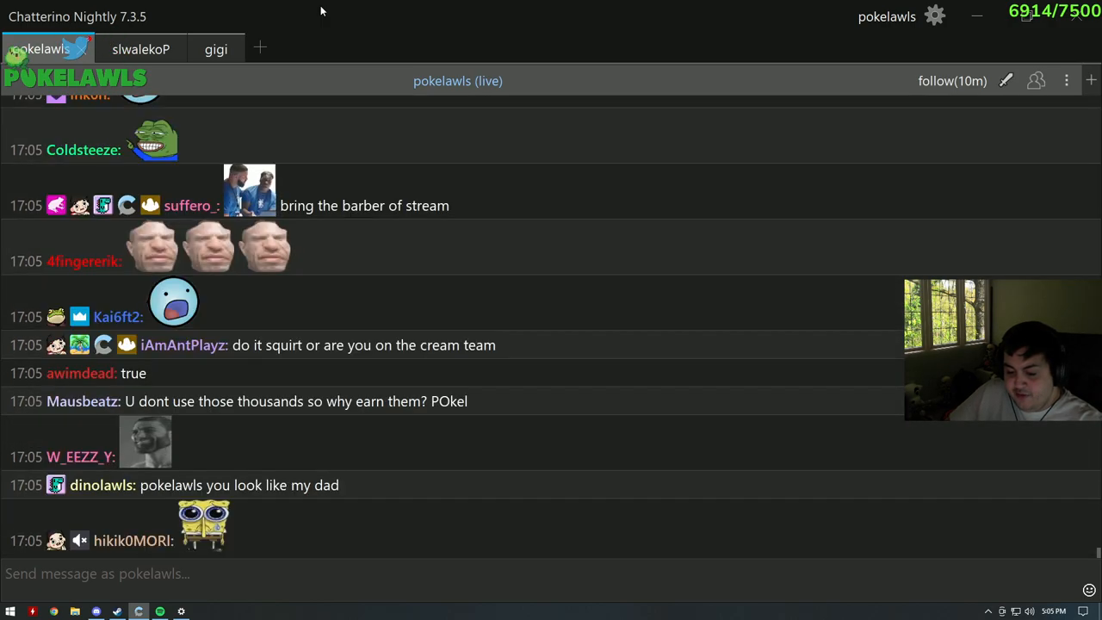
{"action": "scroll", "scroll_direction": "down", "scroll_amount": 3}
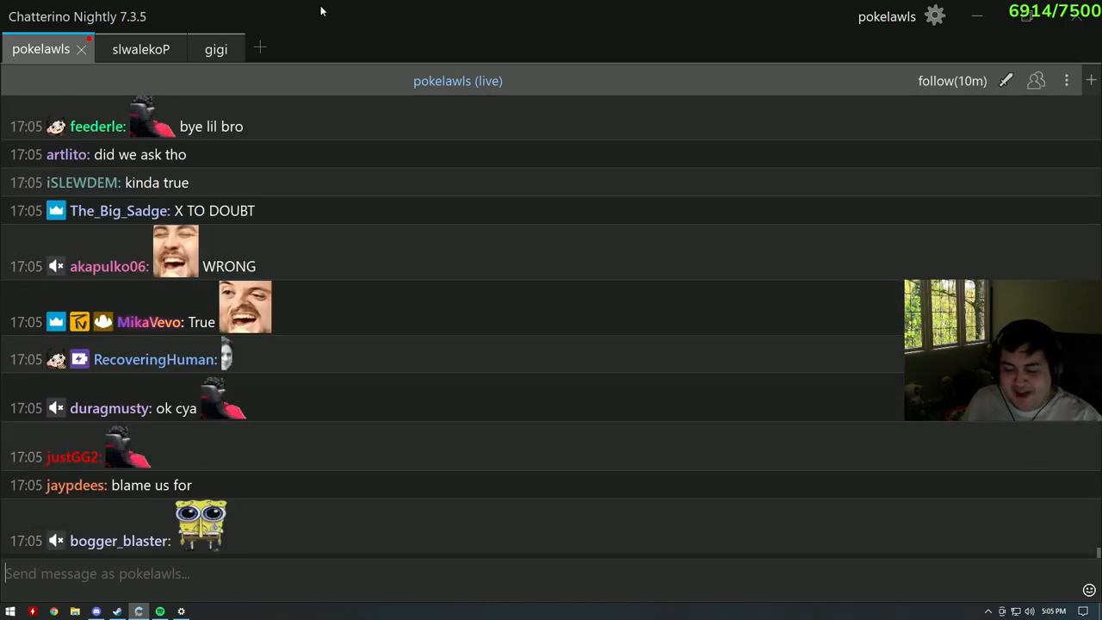
{"action": "scroll", "scroll_direction": "down", "scroll_amount": 3}
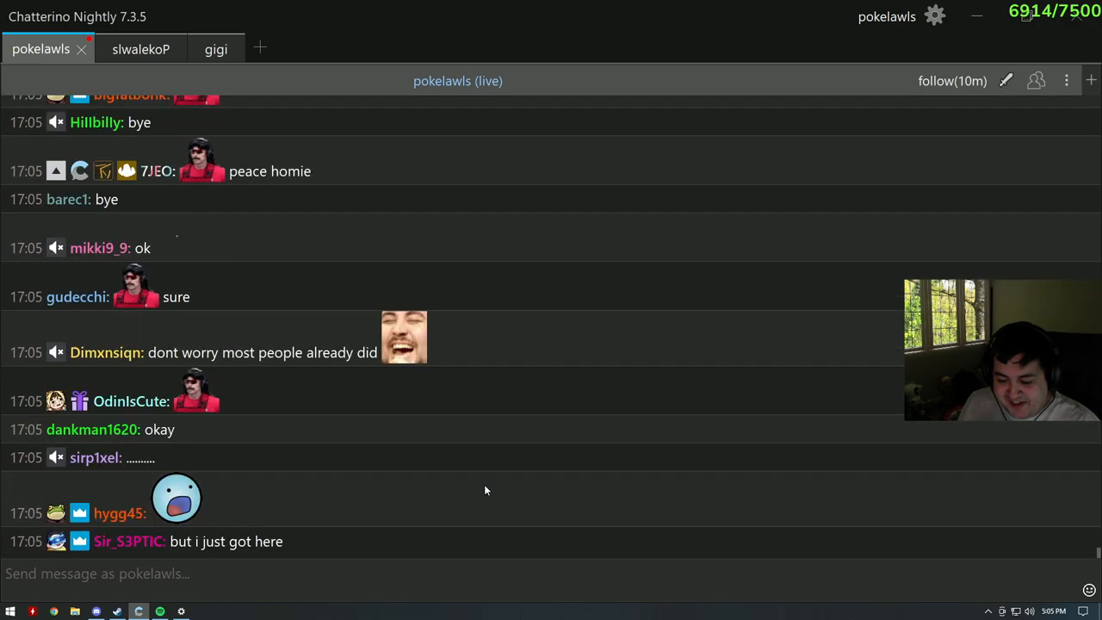
{"action": "scroll", "scroll_direction": "down", "scroll_amount": 3}
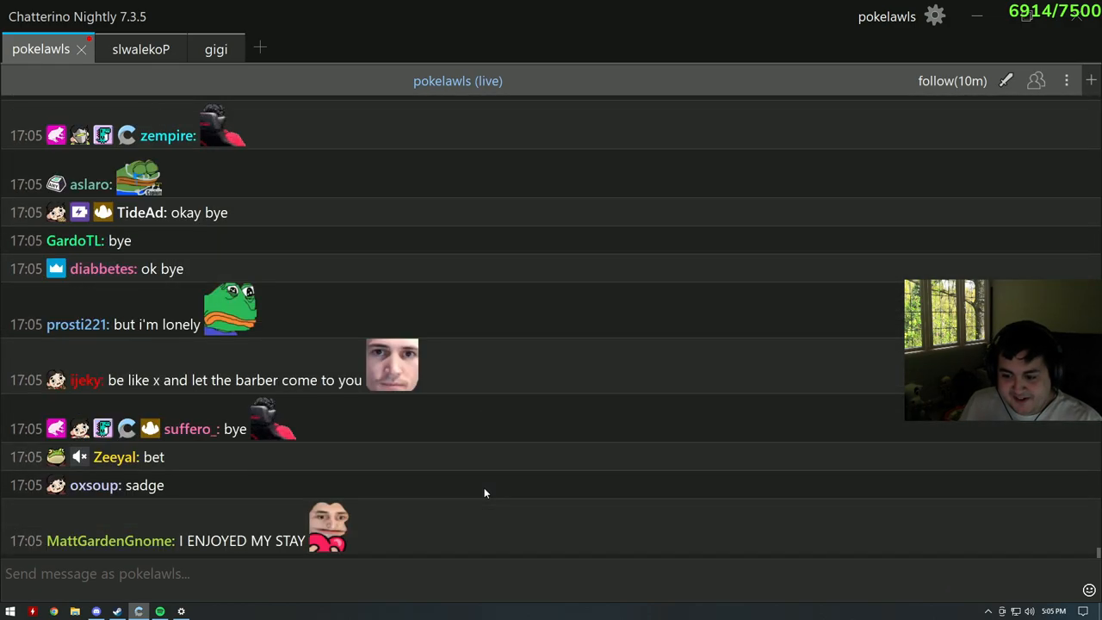
{"action": "scroll", "scroll_direction": "down", "scroll_amount": 3}
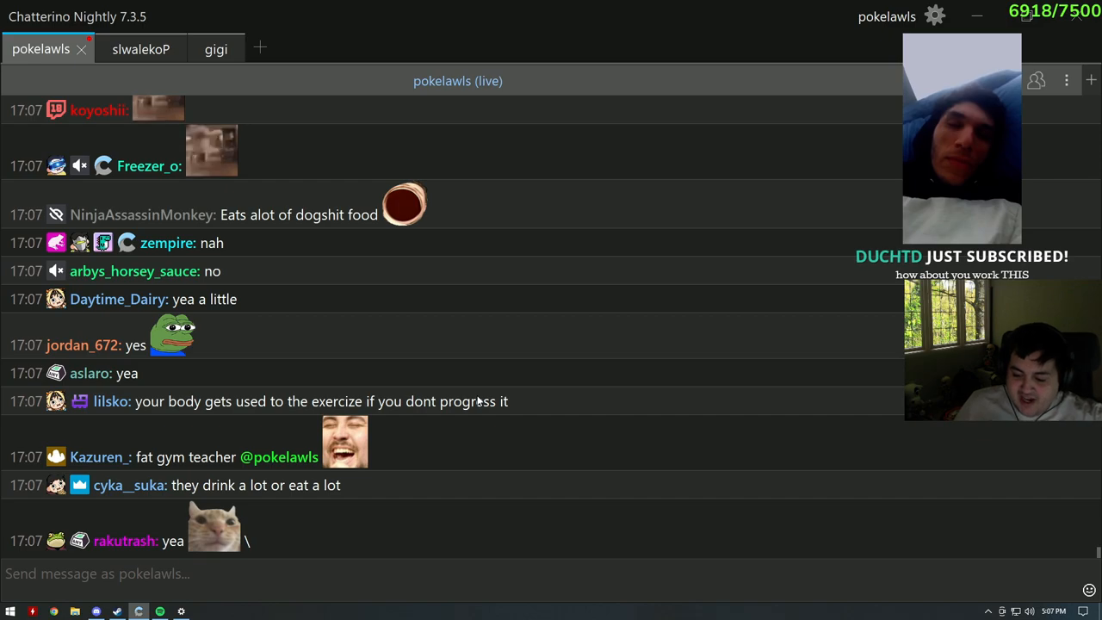
{"action": "scroll", "scroll_direction": "down", "scroll_amount": 3}
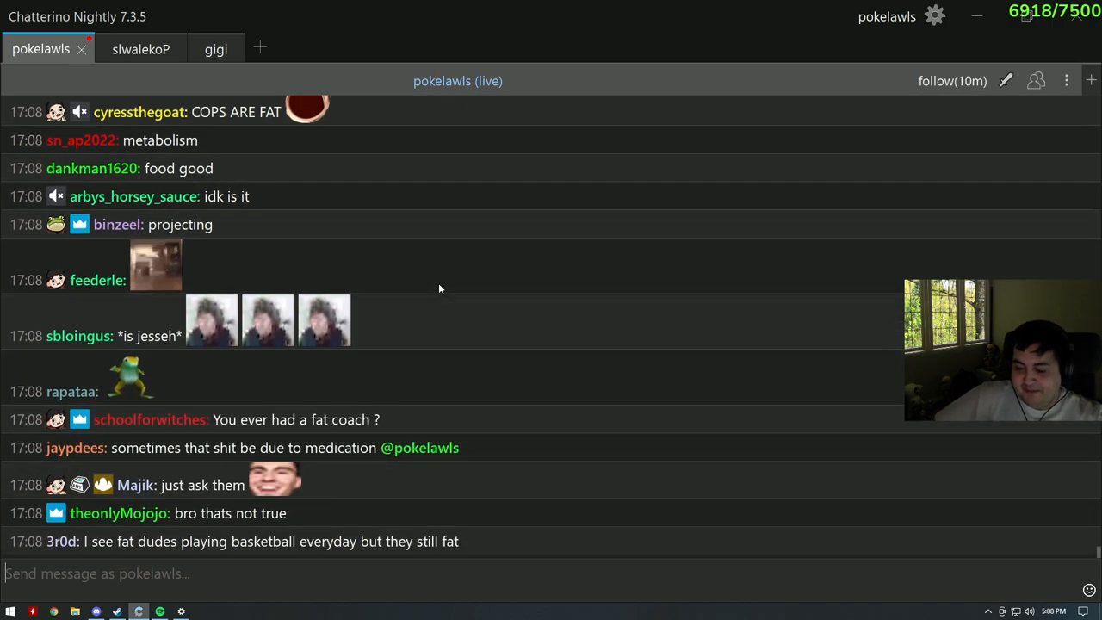
{"action": "scroll", "scroll_direction": "down", "scroll_amount": 3}
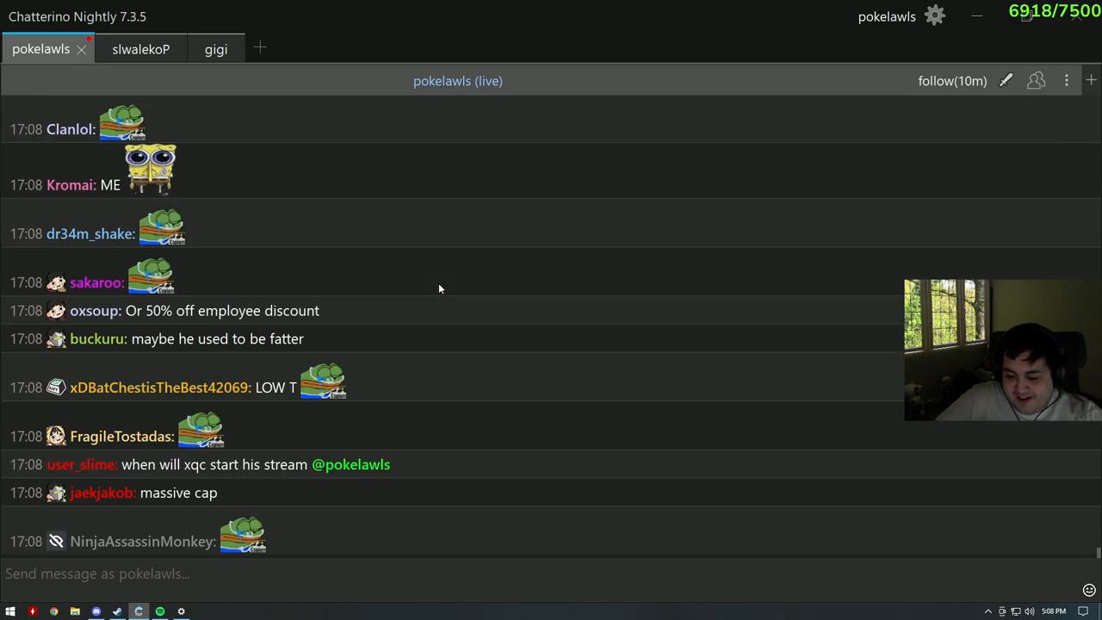
{"action": "scroll", "scroll_direction": "down", "scroll_amount": 3}
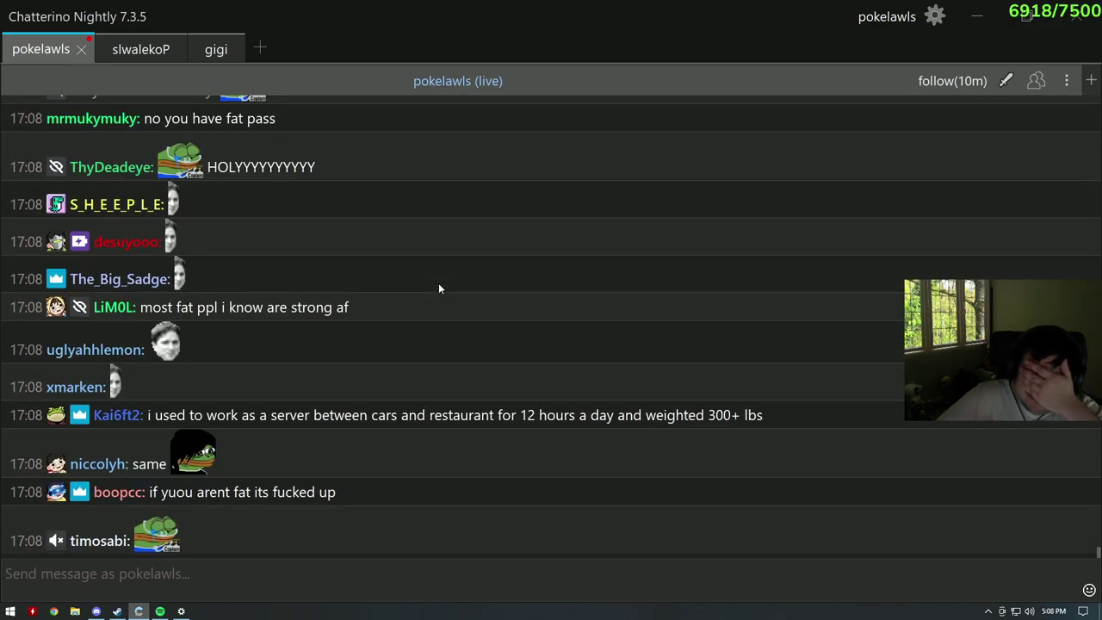
{"action": "scroll", "scroll_direction": "down", "scroll_amount": 3}
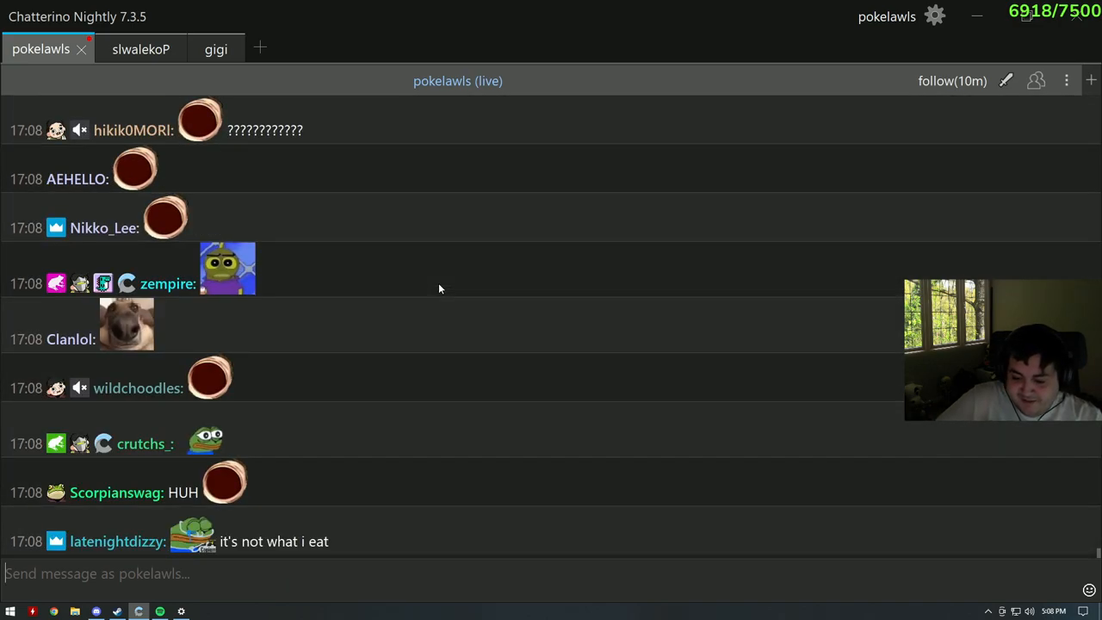
{"action": "scroll", "scroll_direction": "down", "scroll_amount": 3}
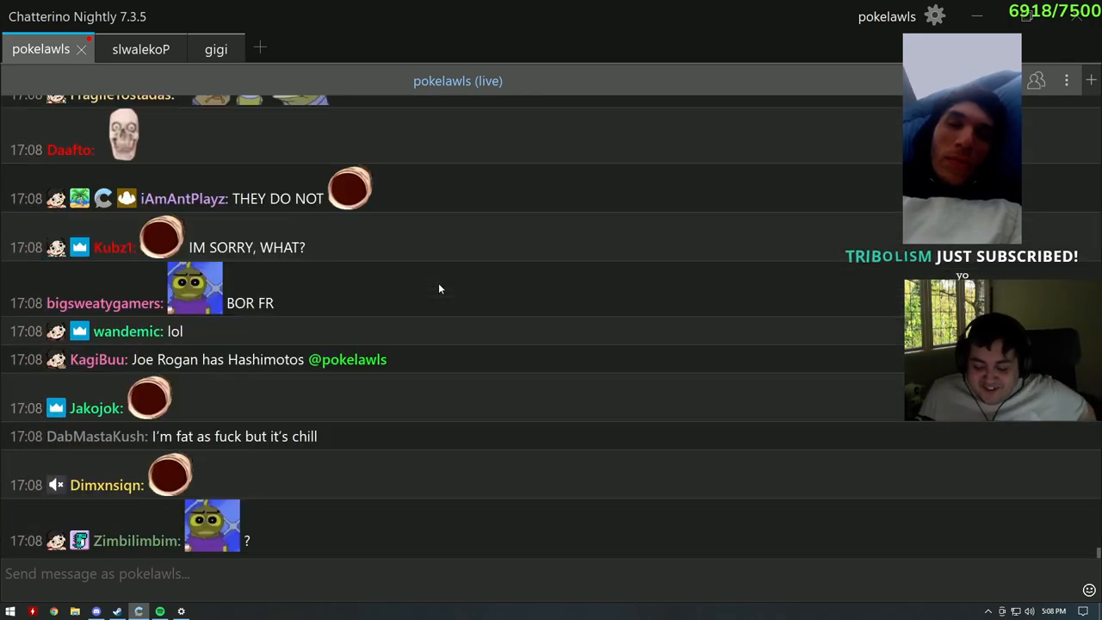
{"action": "scroll", "scroll_direction": "down", "scroll_amount": 3}
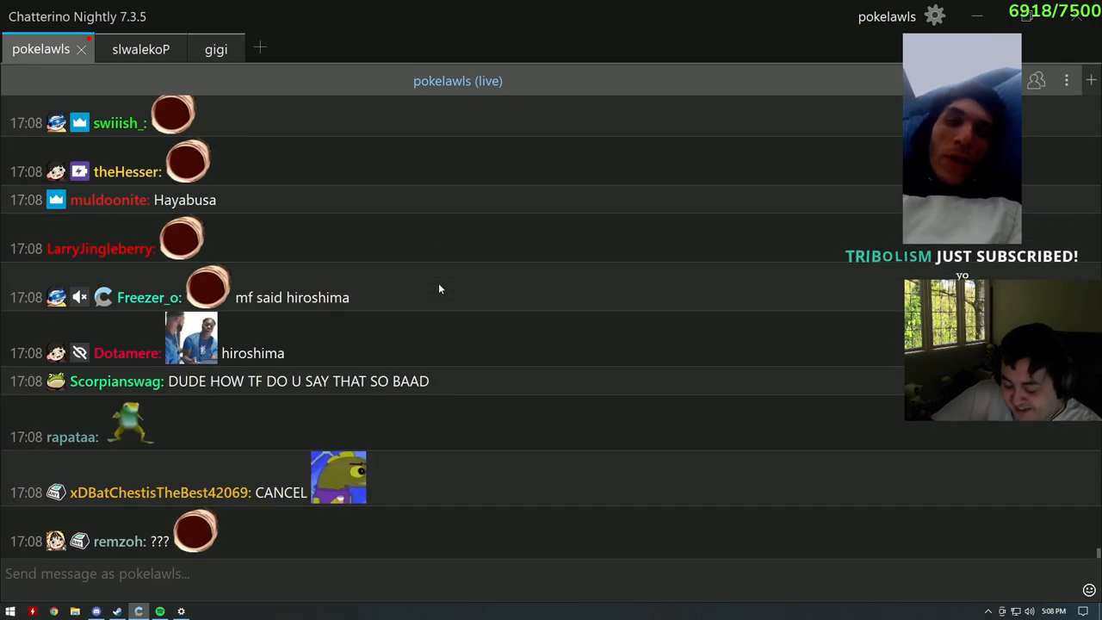
{"action": "scroll", "scroll_direction": "down", "scroll_amount": 3}
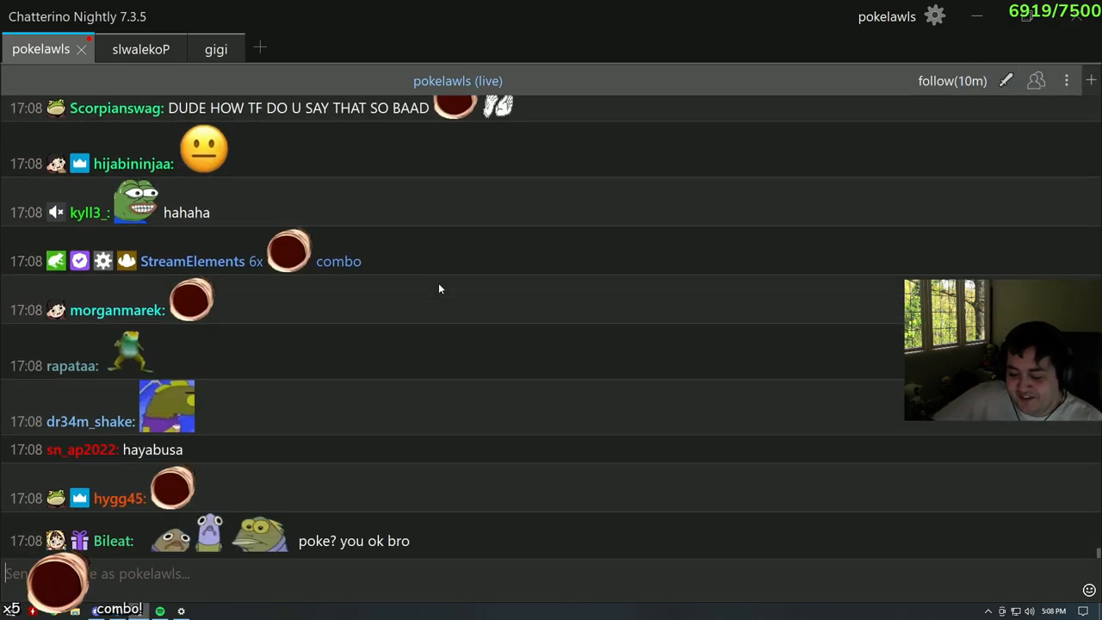
{"action": "scroll", "scroll_direction": "down", "scroll_amount": 3}
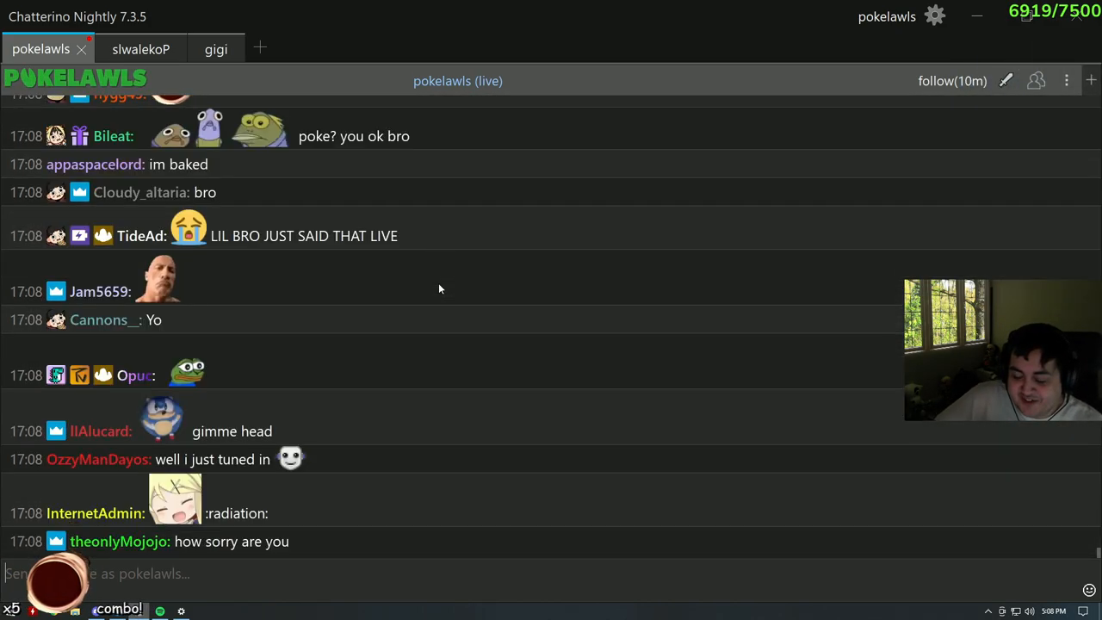
{"action": "scroll", "scroll_direction": "down", "scroll_amount": 3}
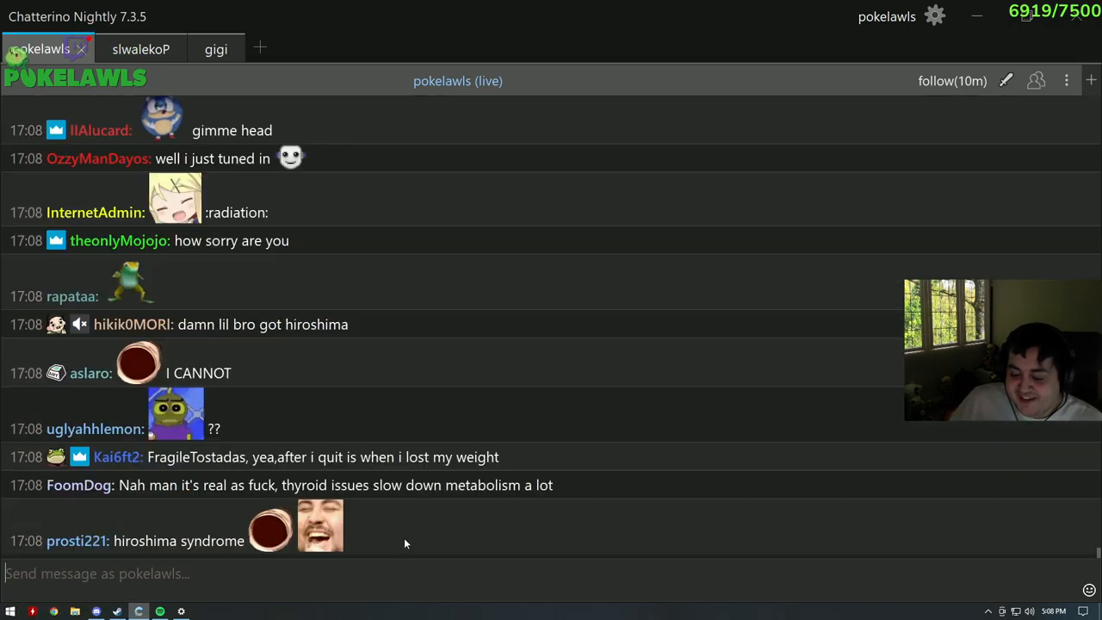
{"action": "scroll", "scroll_direction": "down", "scroll_amount": 3}
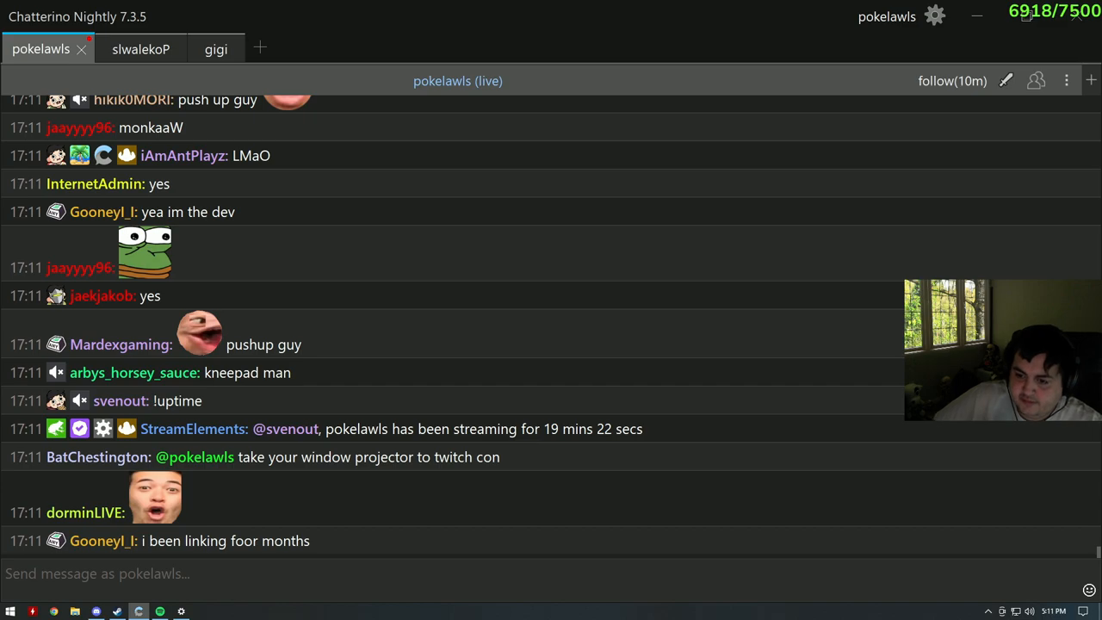
{"action": "scroll", "scroll_direction": "down", "scroll_amount": 3}
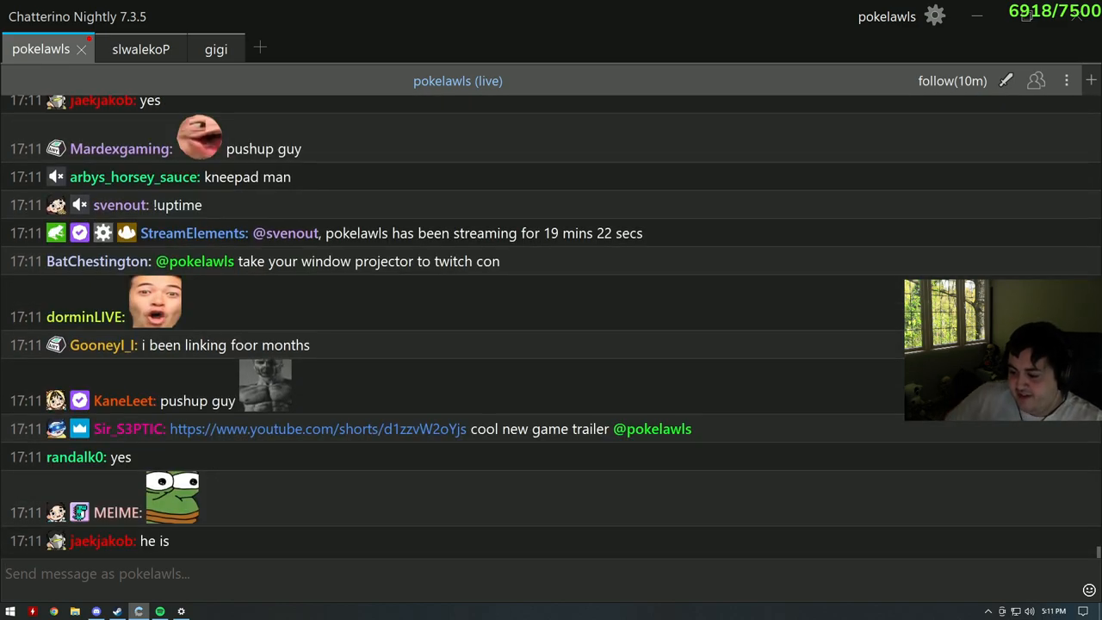
{"action": "left_click", "coordinate": [317, 429]}
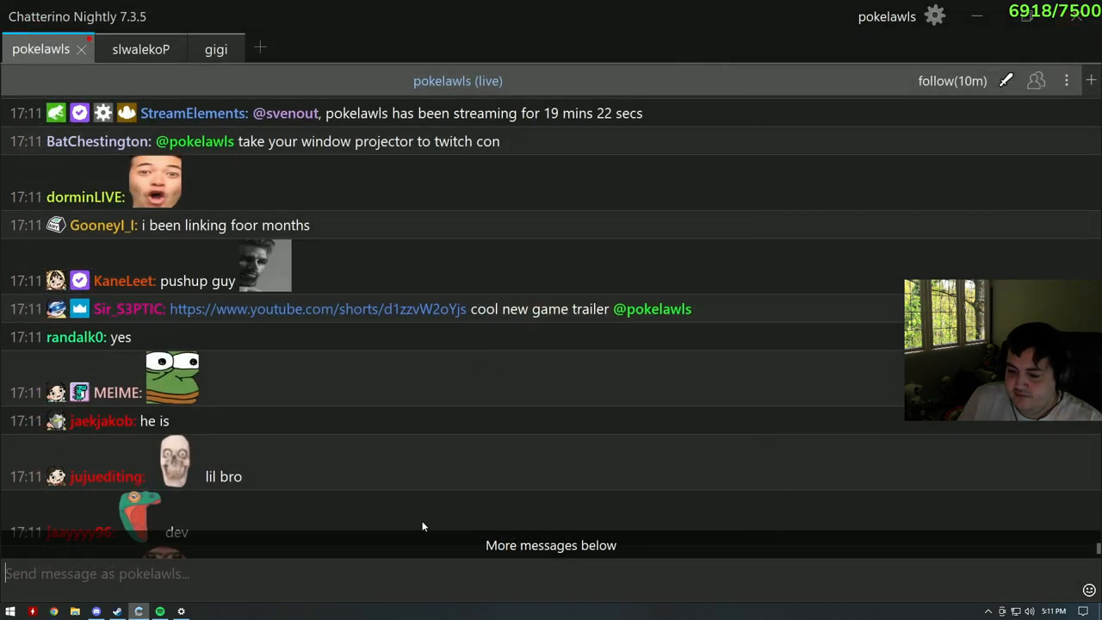
{"action": "scroll", "scroll_direction": "down", "scroll_amount": 3}
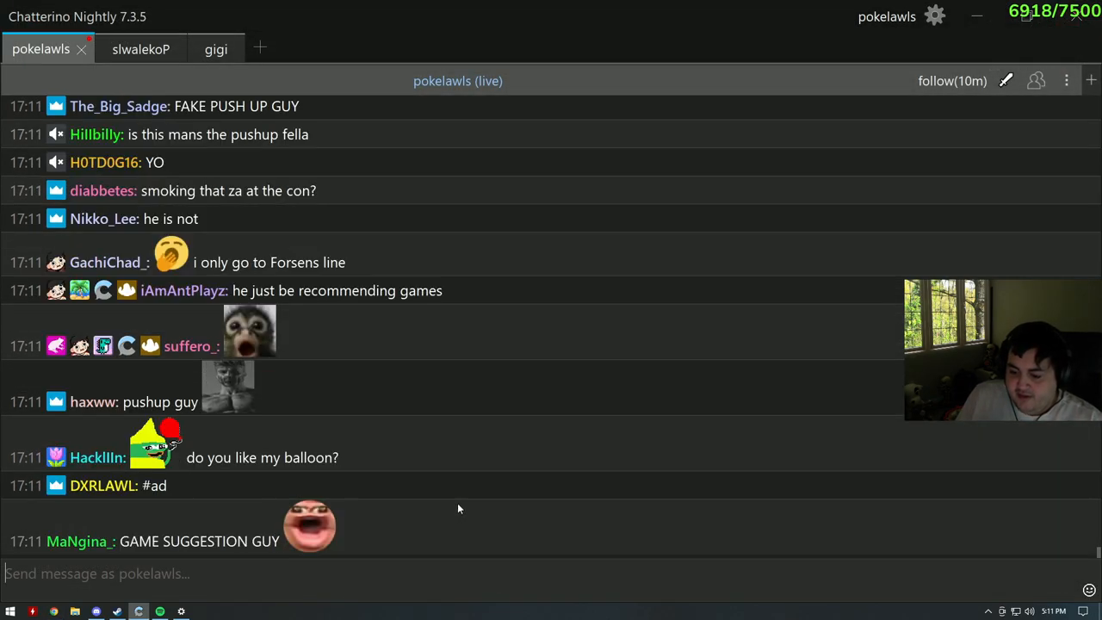
{"action": "scroll", "scroll_direction": "down", "scroll_amount": 3}
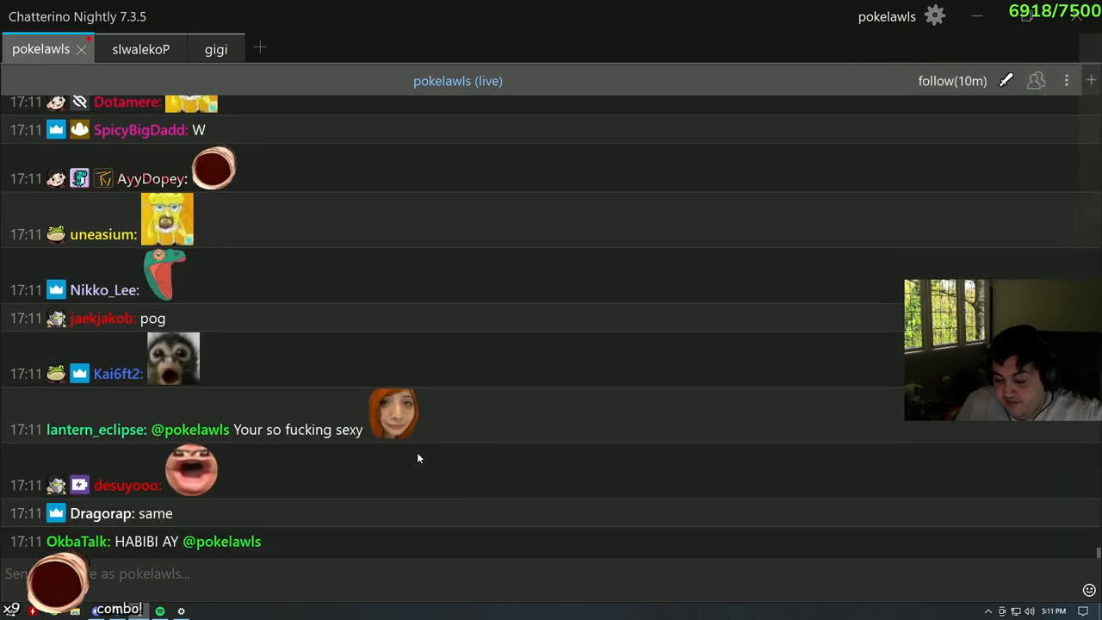
{"action": "scroll", "scroll_direction": "down", "scroll_amount": 3}
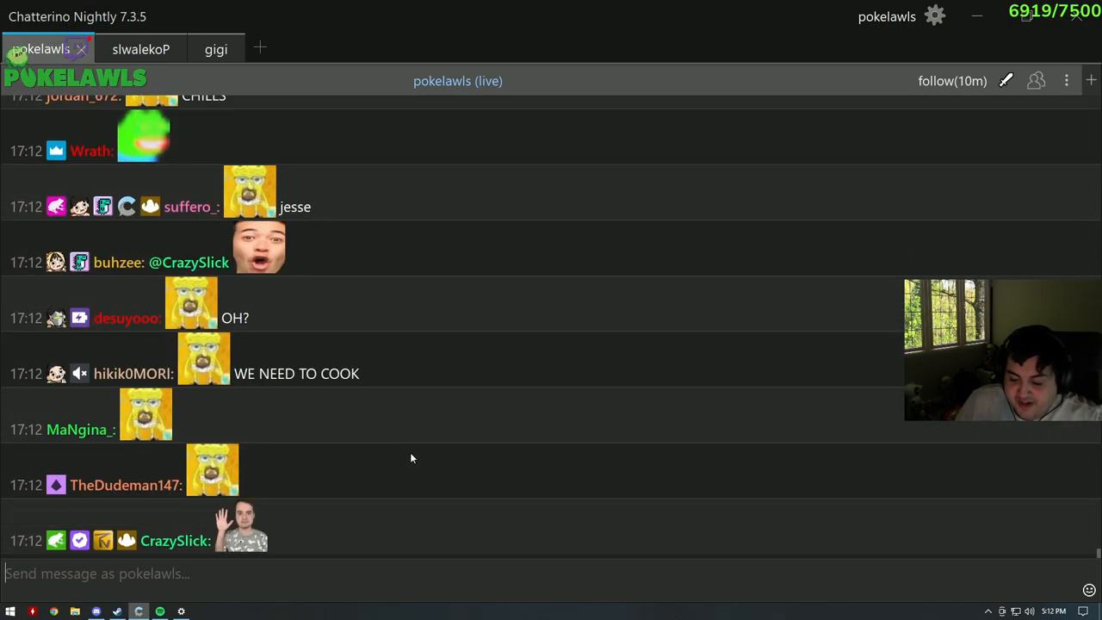
{"action": "scroll", "scroll_direction": "down", "scroll_amount": 3}
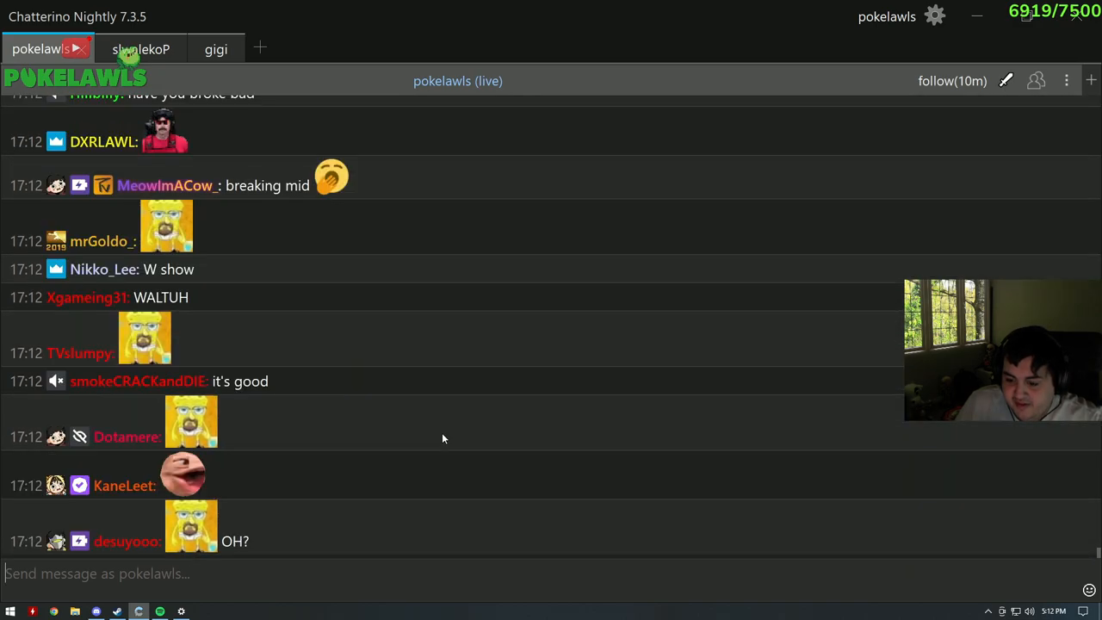
{"action": "scroll", "scroll_direction": "down", "scroll_amount": 3}
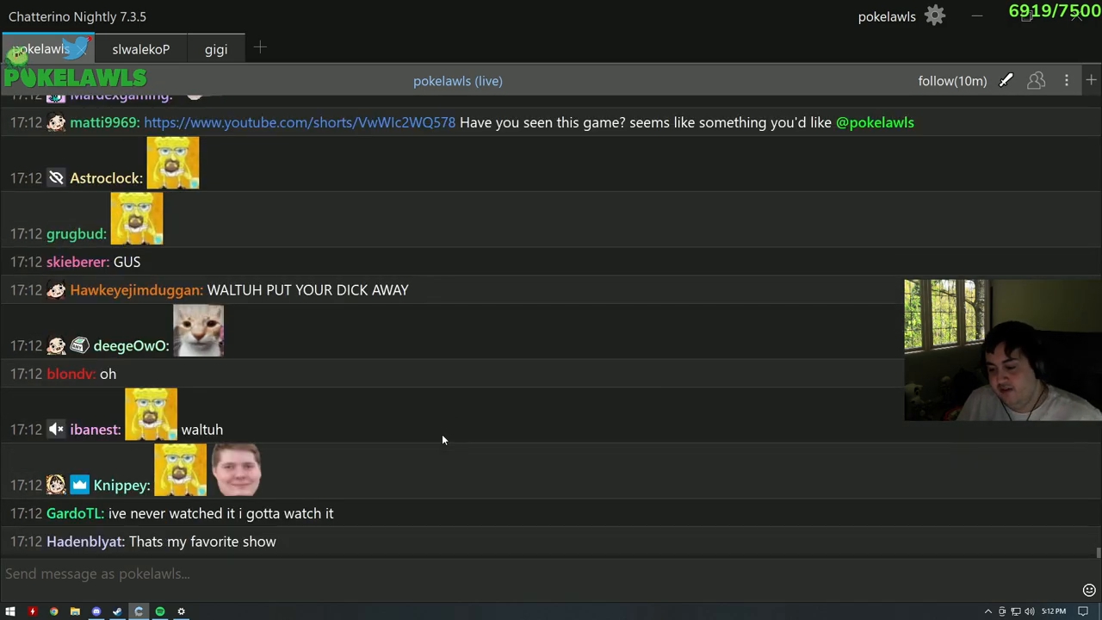
{"action": "scroll", "scroll_direction": "down", "scroll_amount": 3}
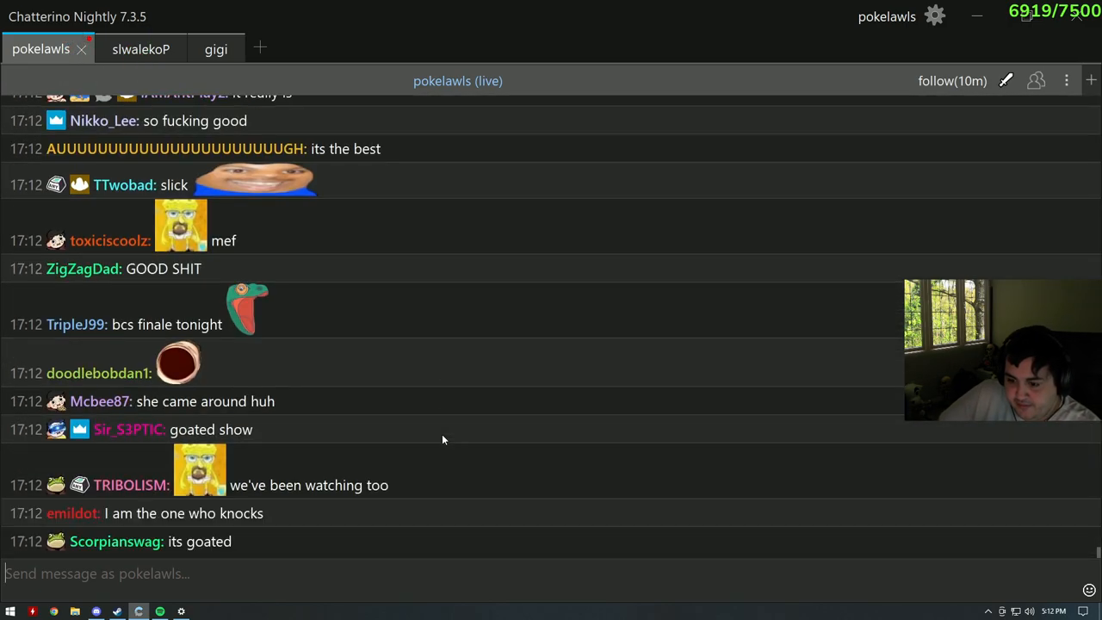
{"action": "scroll", "scroll_direction": "down", "scroll_amount": 3}
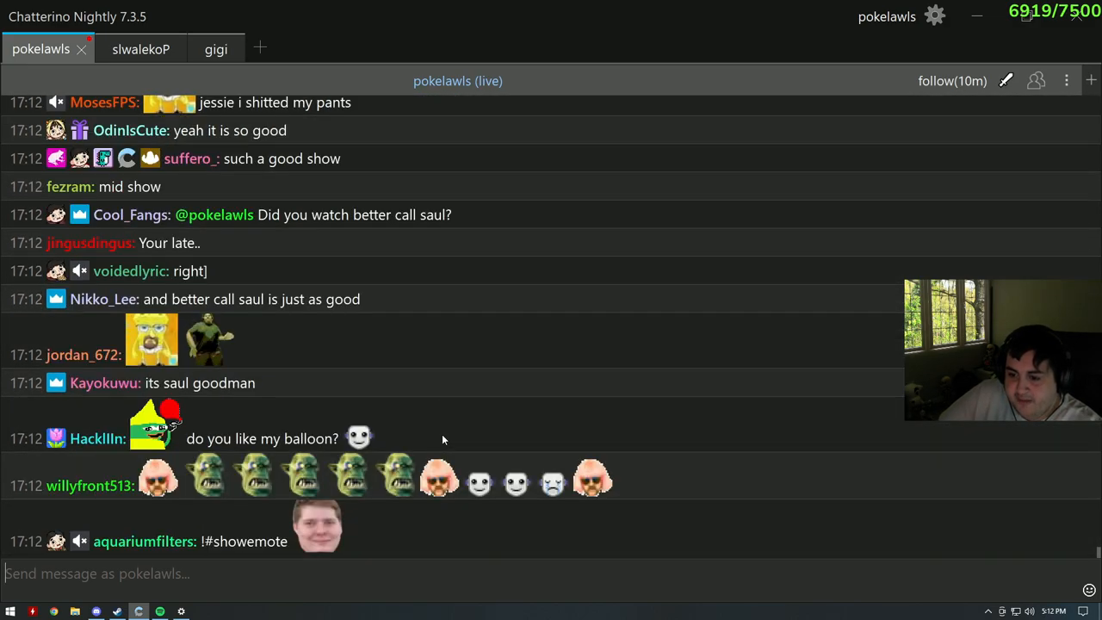
{"action": "scroll", "scroll_direction": "down", "scroll_amount": 3}
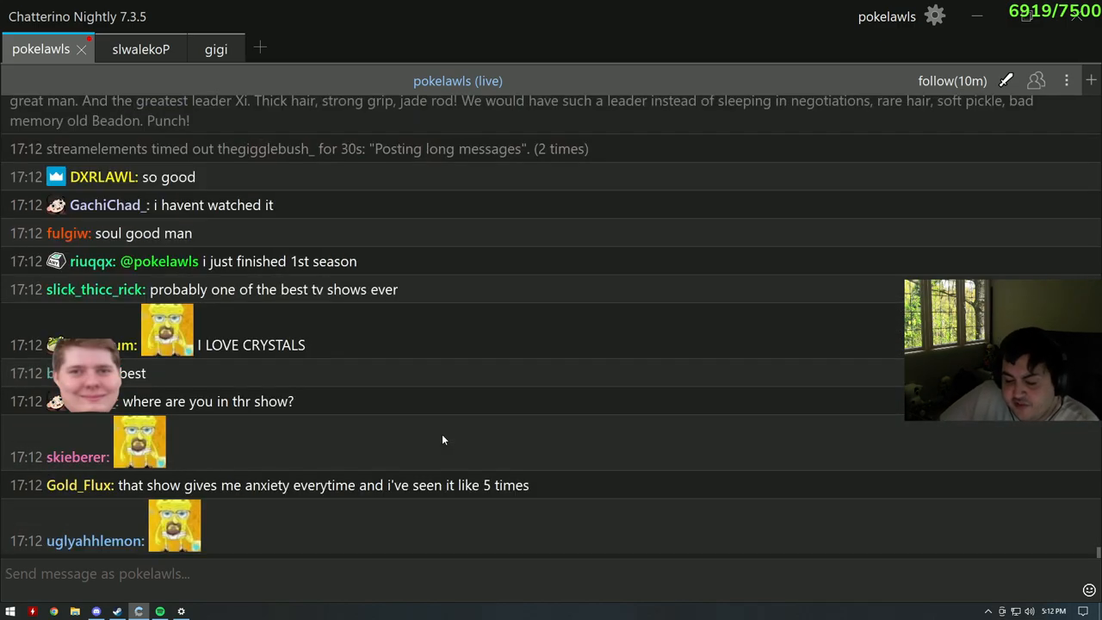
{"action": "scroll", "scroll_direction": "down", "scroll_amount": 3}
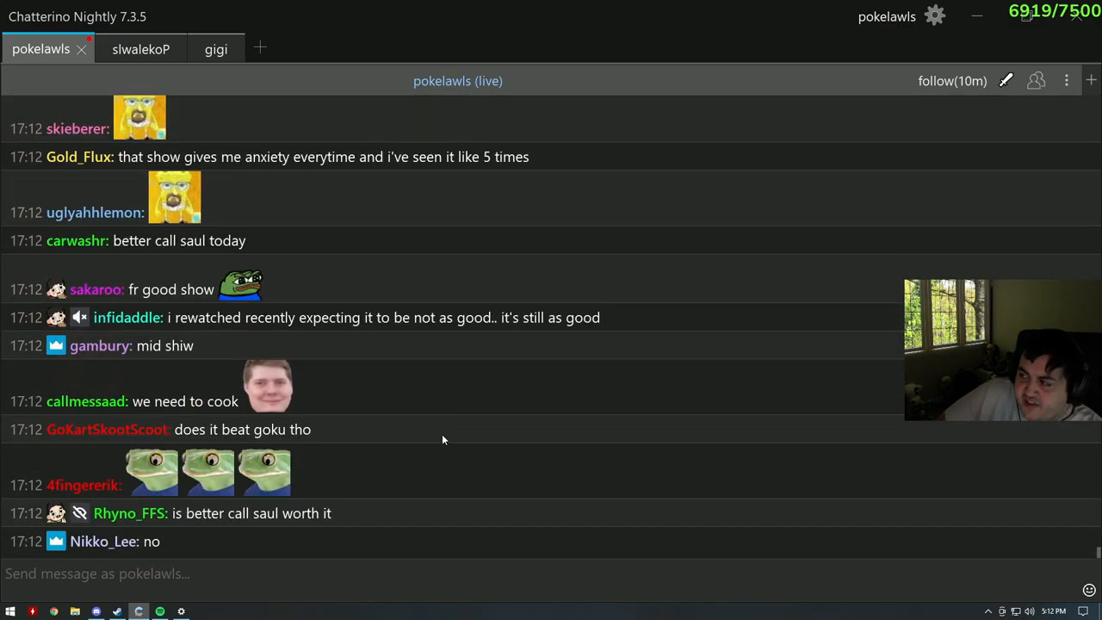
{"action": "scroll", "scroll_direction": "down", "scroll_amount": 3}
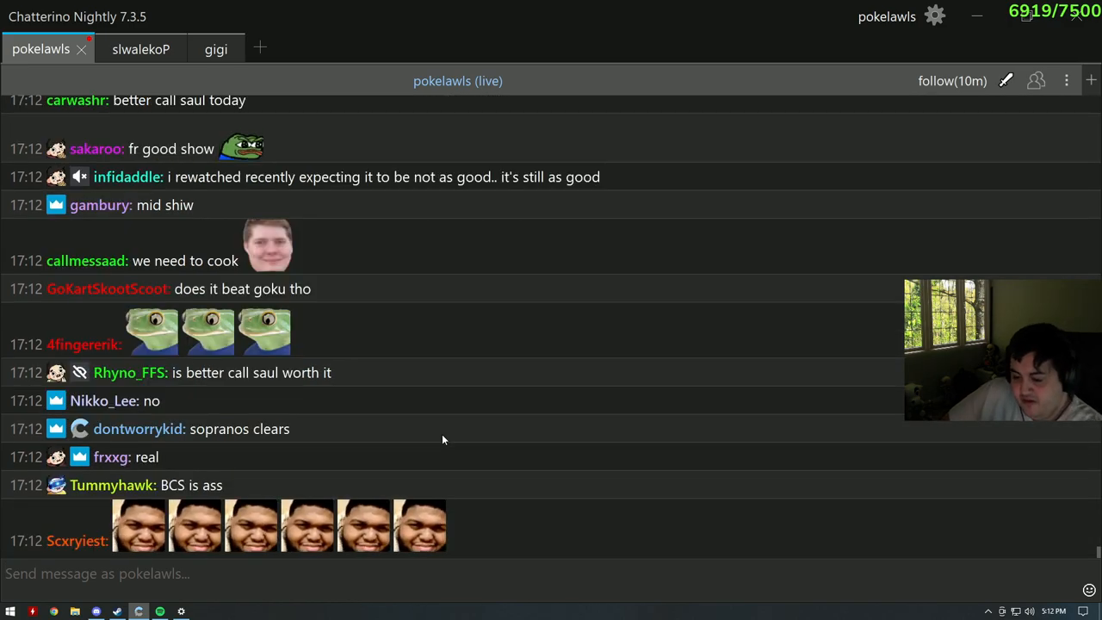
{"action": "scroll", "scroll_direction": "down", "scroll_amount": 3}
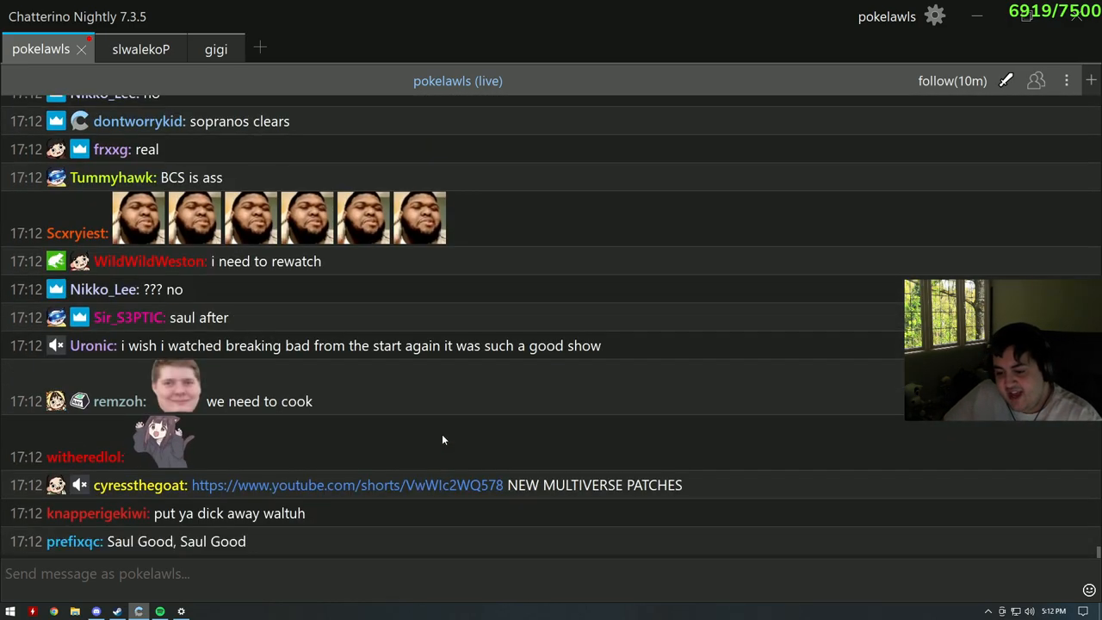
{"action": "scroll", "scroll_direction": "down", "scroll_amount": 3}
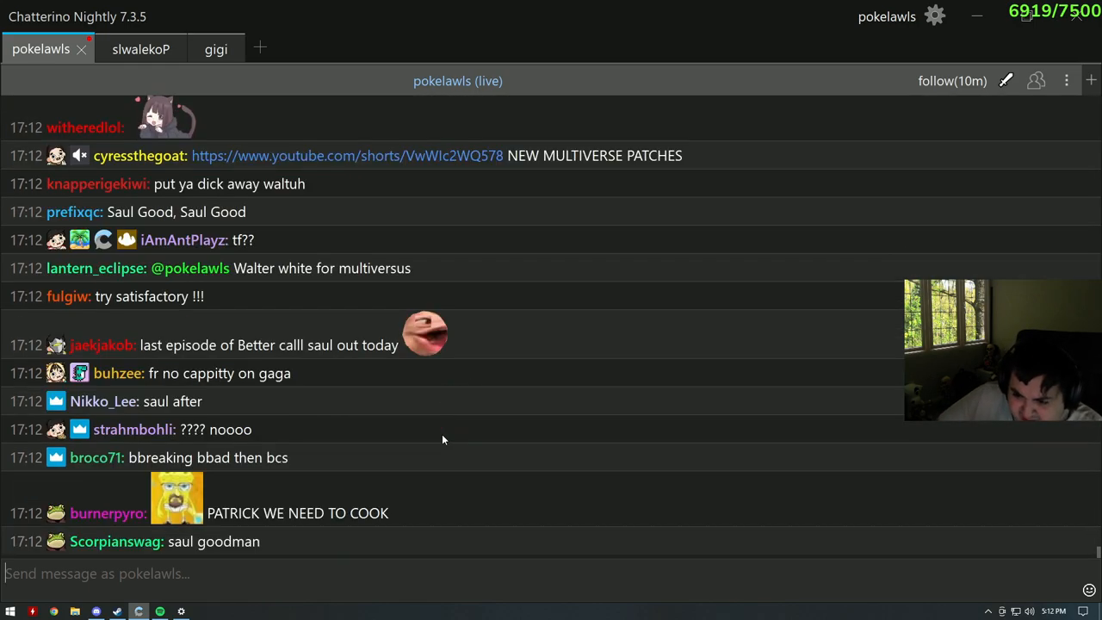
{"action": "scroll", "scroll_direction": "down", "scroll_amount": 3}
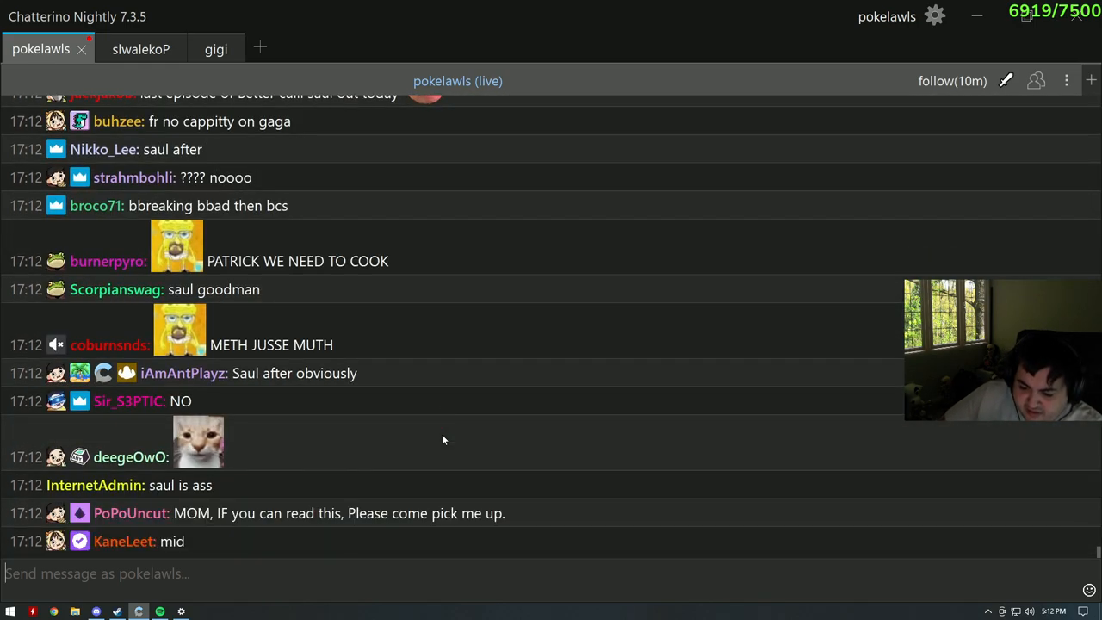
{"action": "scroll", "scroll_direction": "down", "scroll_amount": 3}
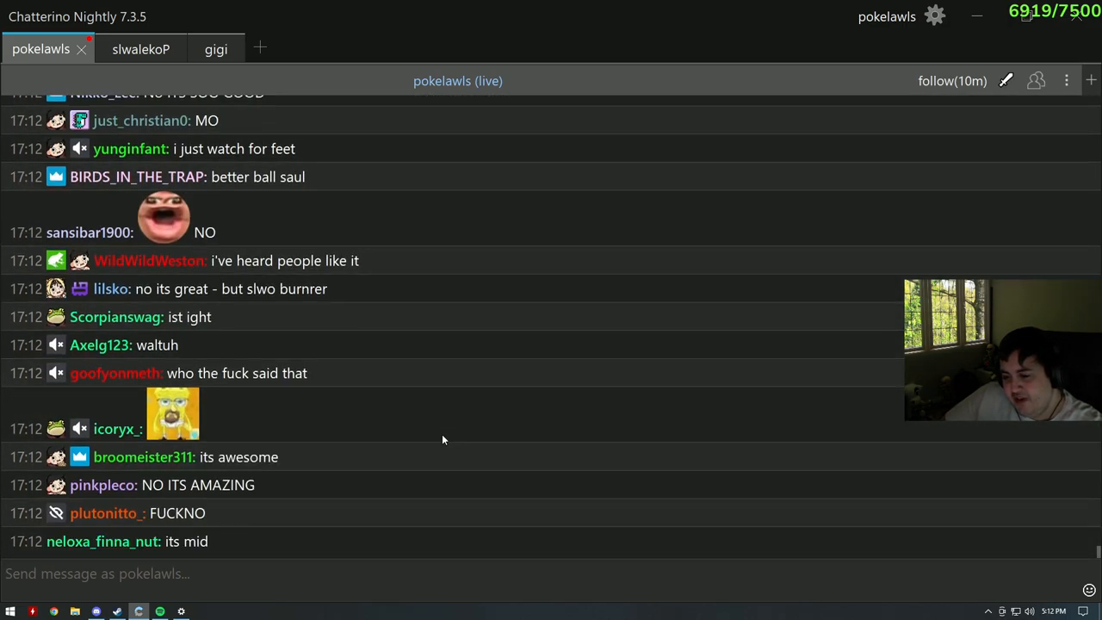
{"action": "scroll", "scroll_direction": "down", "scroll_amount": 3}
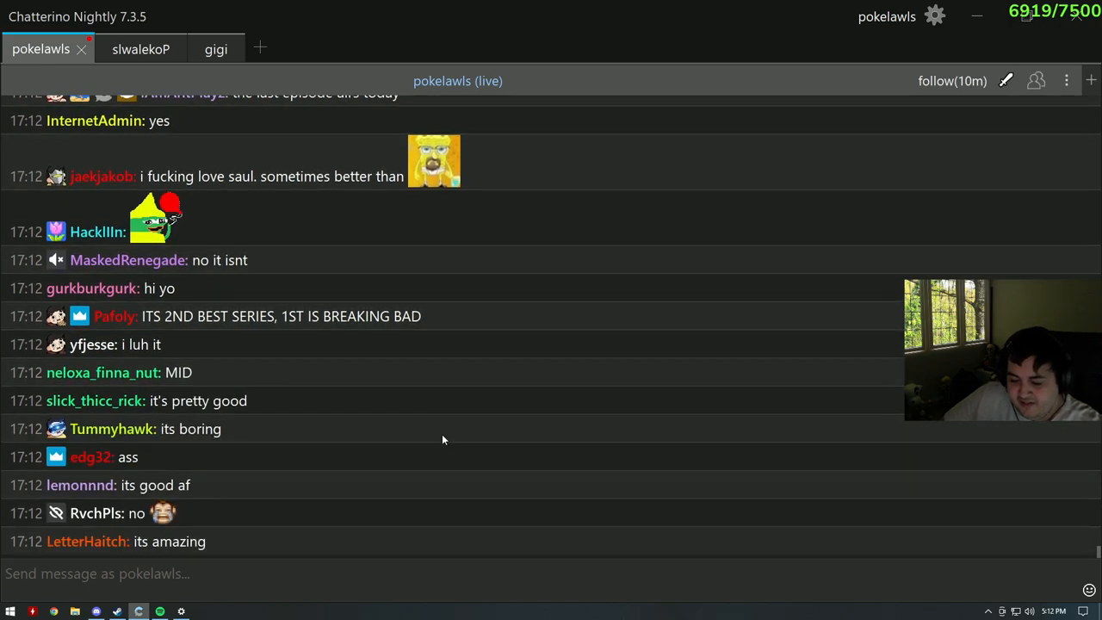
{"action": "scroll", "scroll_direction": "down", "scroll_amount": 3}
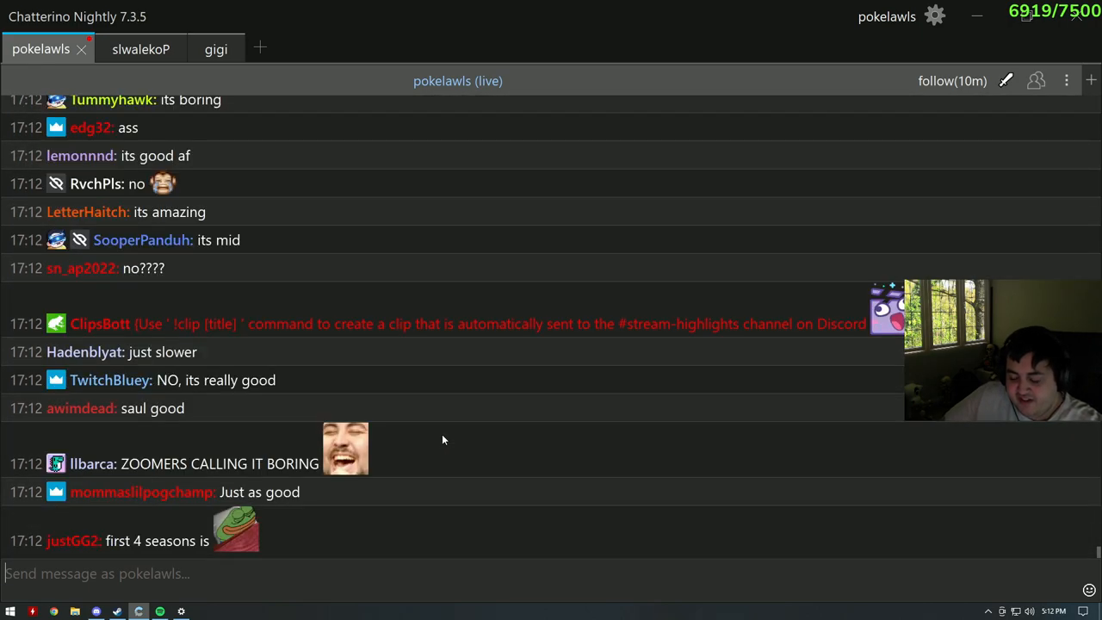
{"action": "scroll", "scroll_direction": "down", "scroll_amount": 3}
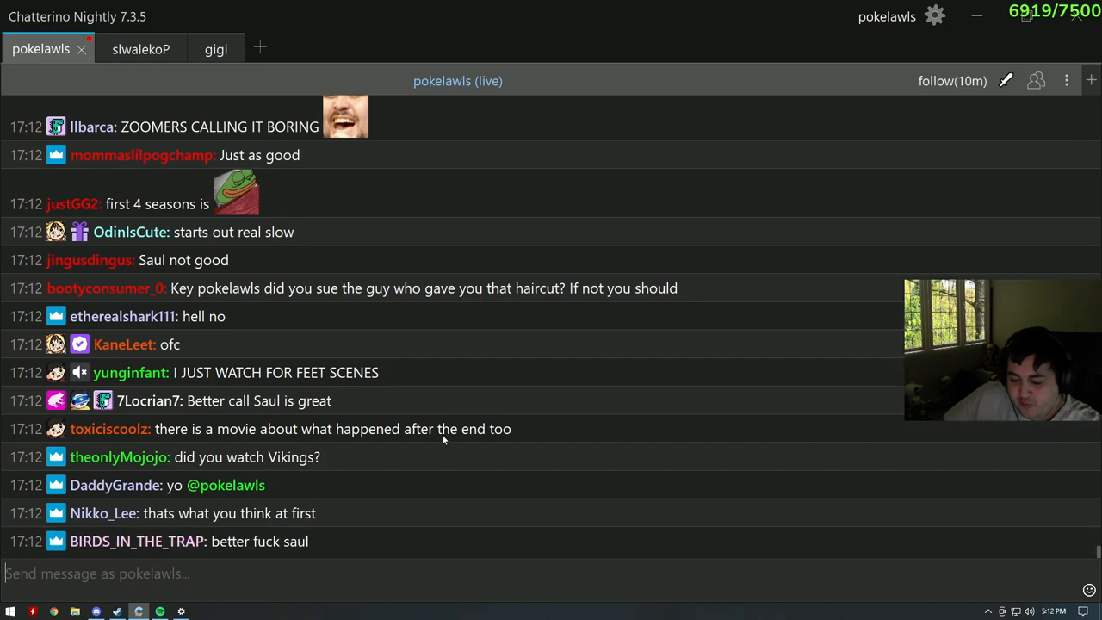
{"action": "scroll", "scroll_direction": "down", "scroll_amount": 3}
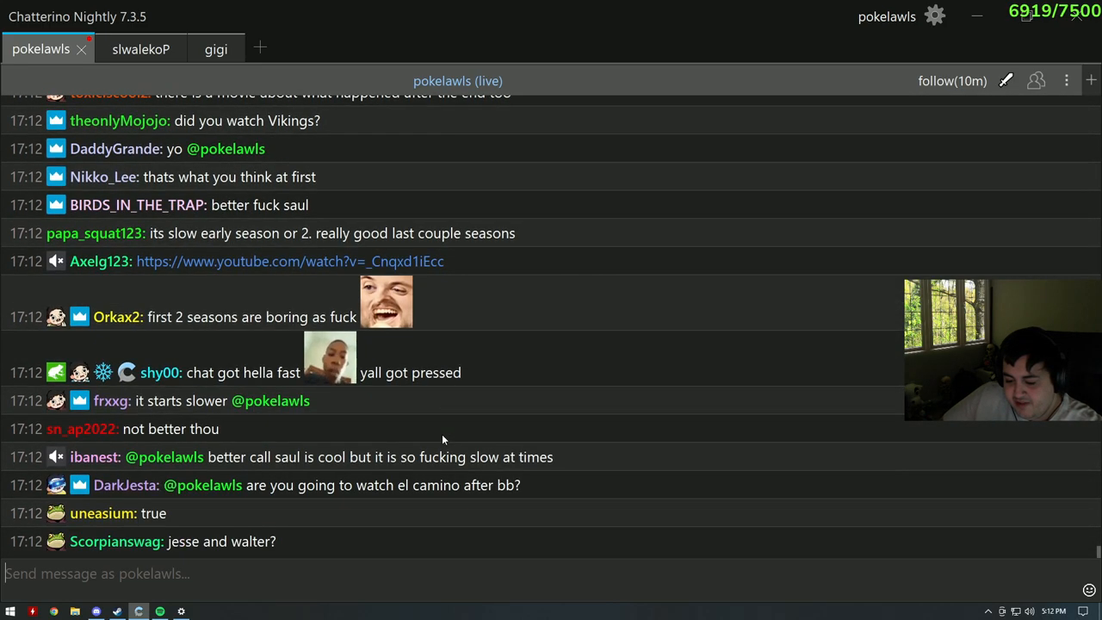
{"action": "scroll", "scroll_direction": "down", "scroll_amount": 3}
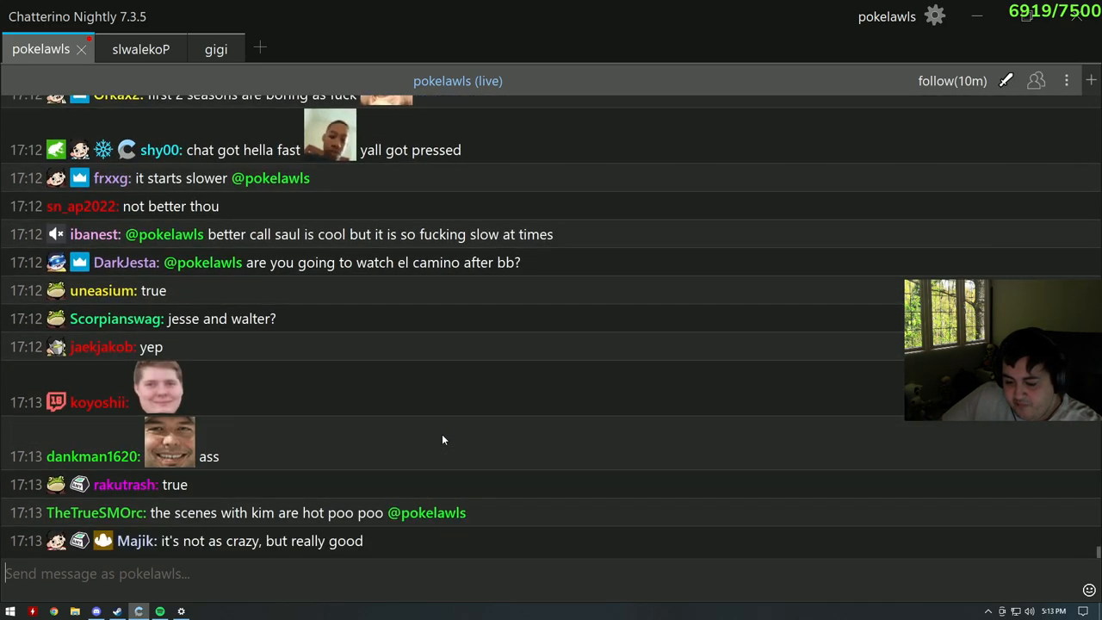
{"action": "scroll", "scroll_direction": "down", "scroll_amount": 3}
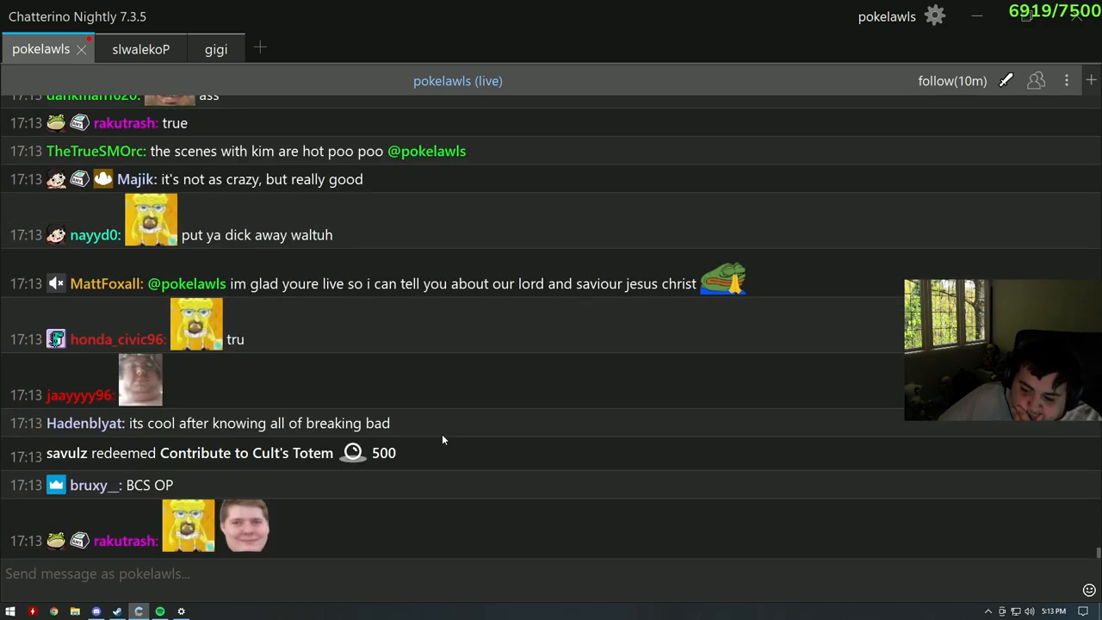
{"action": "scroll", "scroll_direction": "down", "scroll_amount": 3}
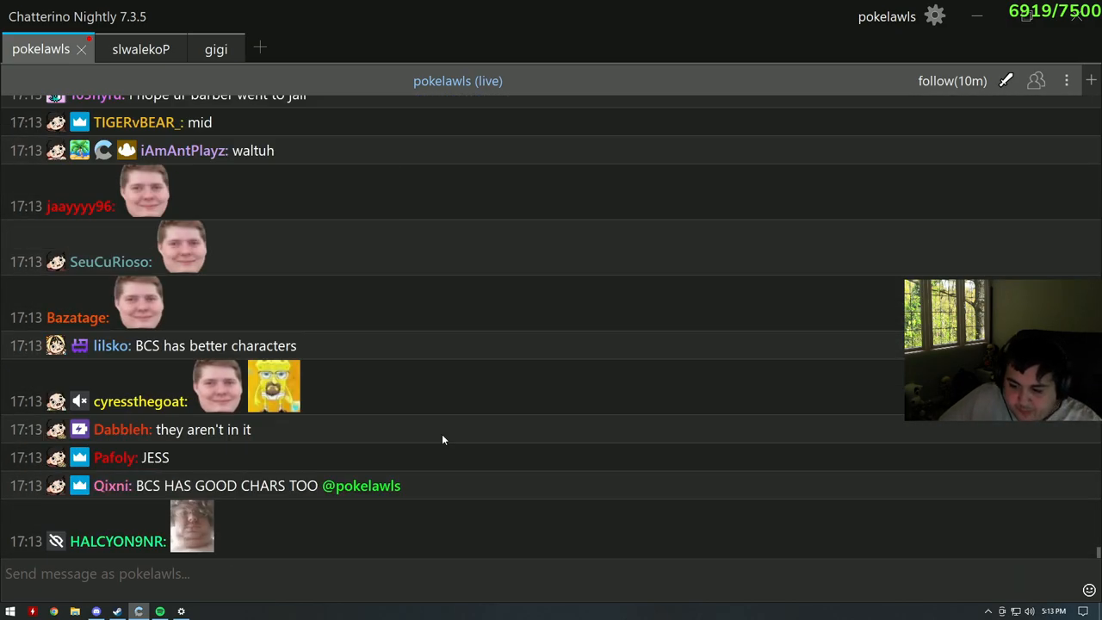
{"action": "scroll", "scroll_direction": "down", "scroll_amount": 3}
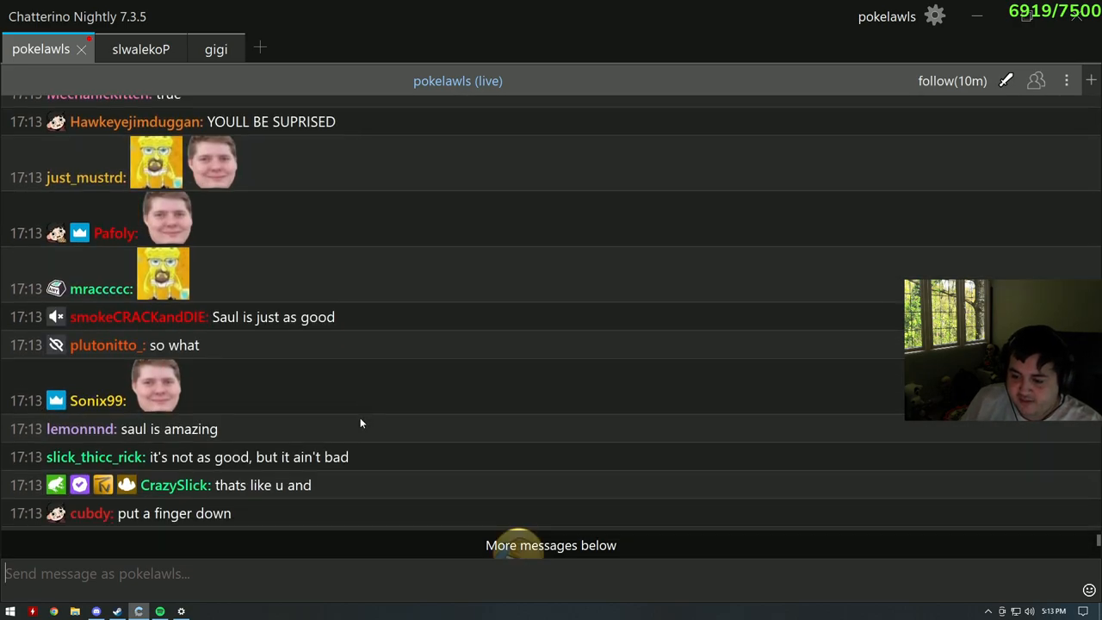
{"action": "scroll", "scroll_direction": "down", "scroll_amount": 3}
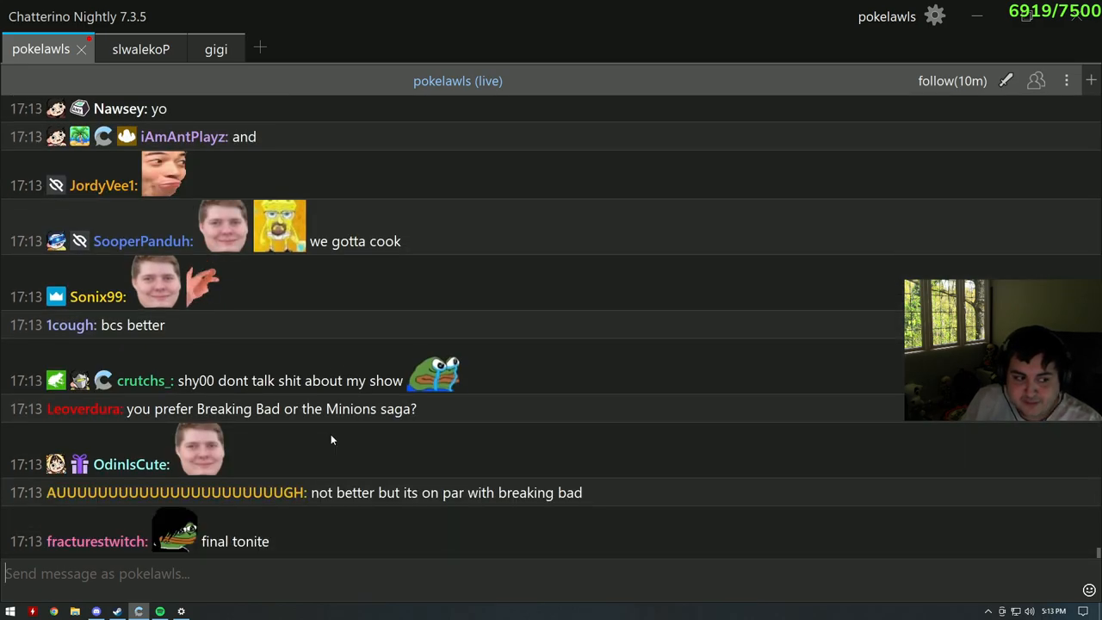
{"action": "scroll", "scroll_direction": "down", "scroll_amount": 3}
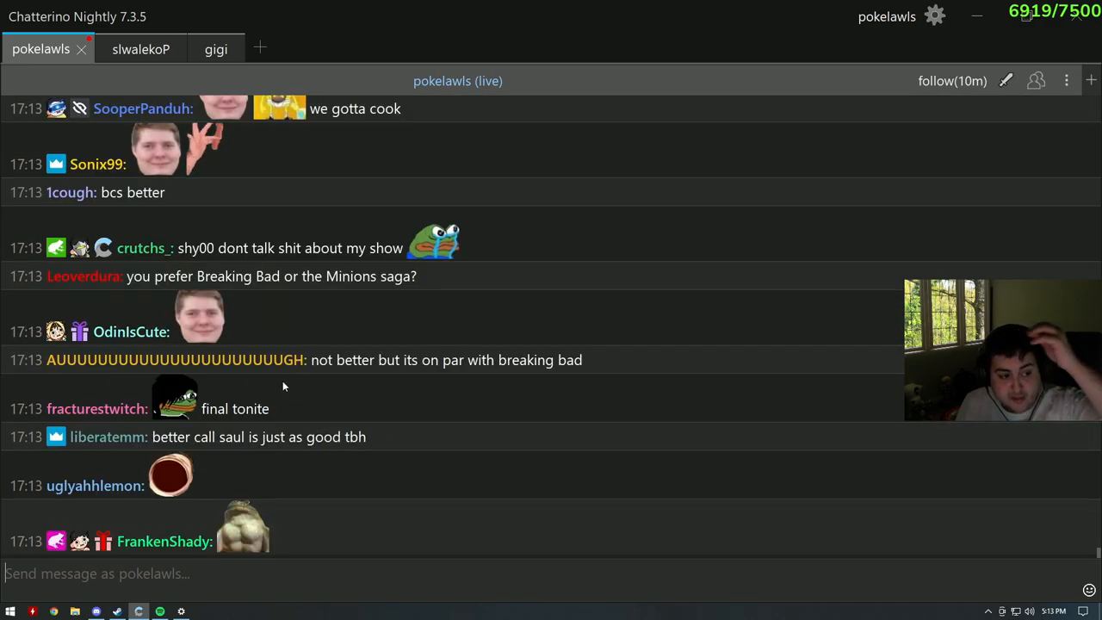
{"action": "scroll", "scroll_direction": "down", "scroll_amount": 3}
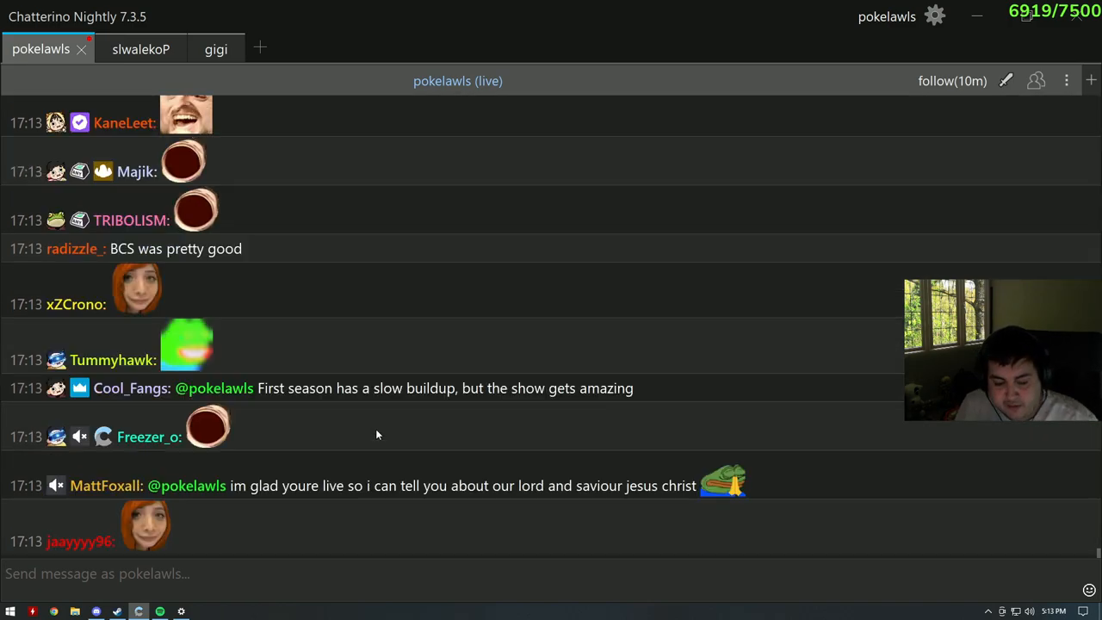
{"action": "scroll", "scroll_direction": "down", "scroll_amount": 3}
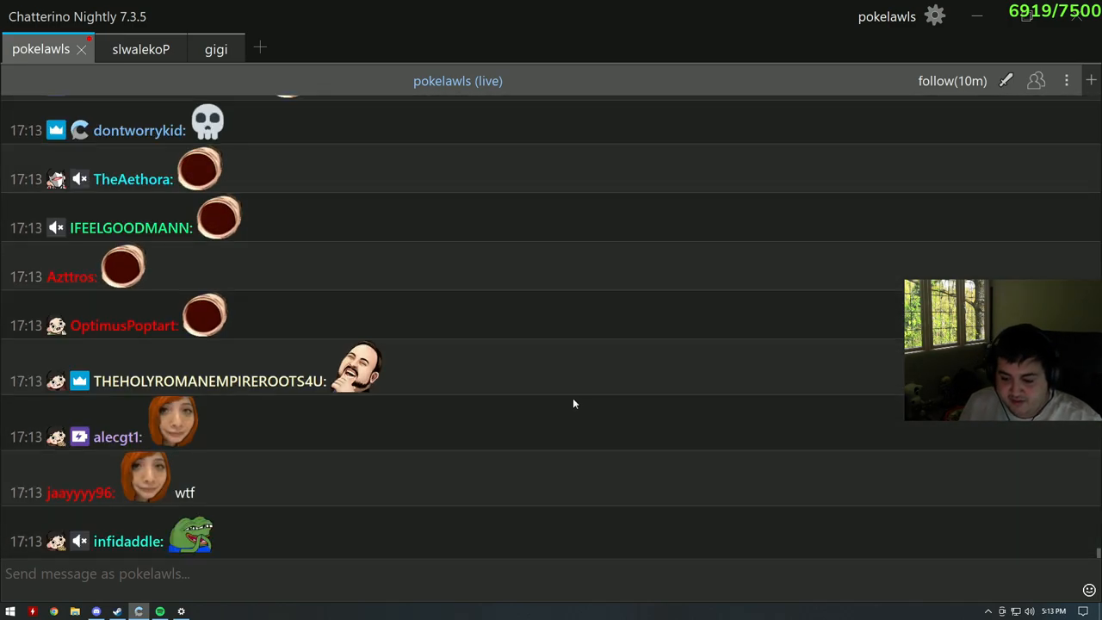
{"action": "scroll", "scroll_direction": "down", "scroll_amount": 3}
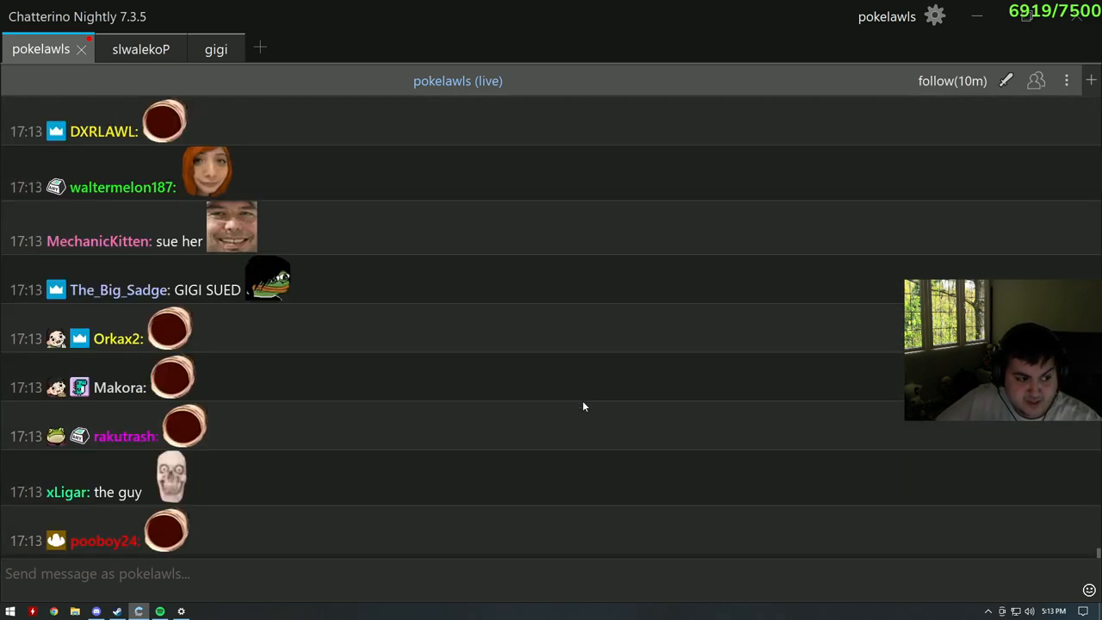
{"action": "scroll", "scroll_direction": "down", "scroll_amount": 3}
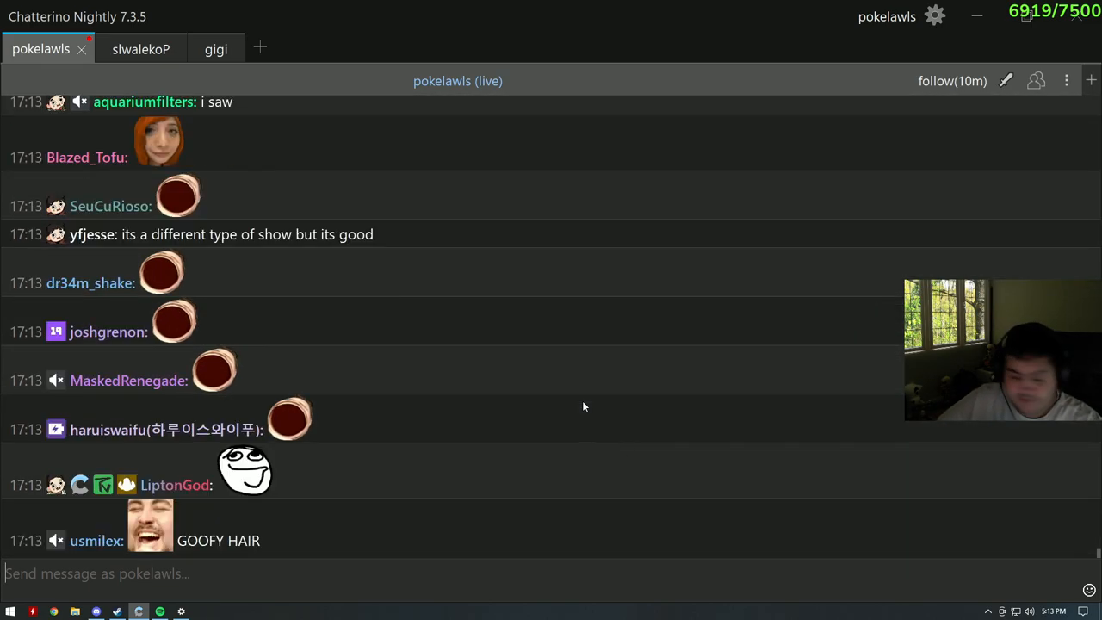
{"action": "scroll", "scroll_direction": "down", "scroll_amount": 3}
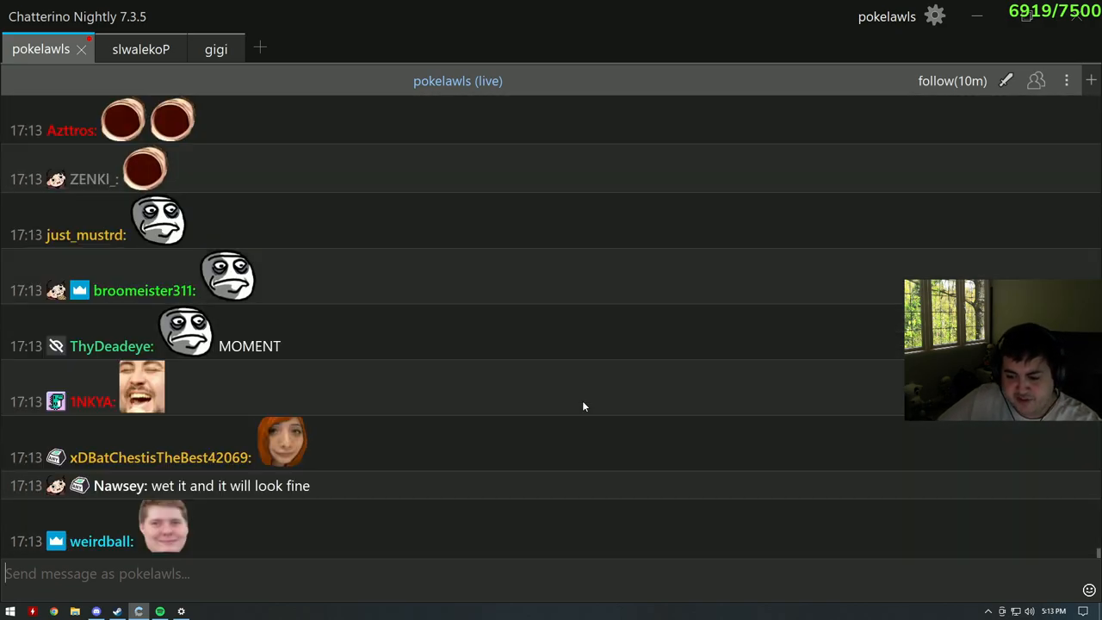
{"action": "scroll", "scroll_direction": "down", "scroll_amount": 3}
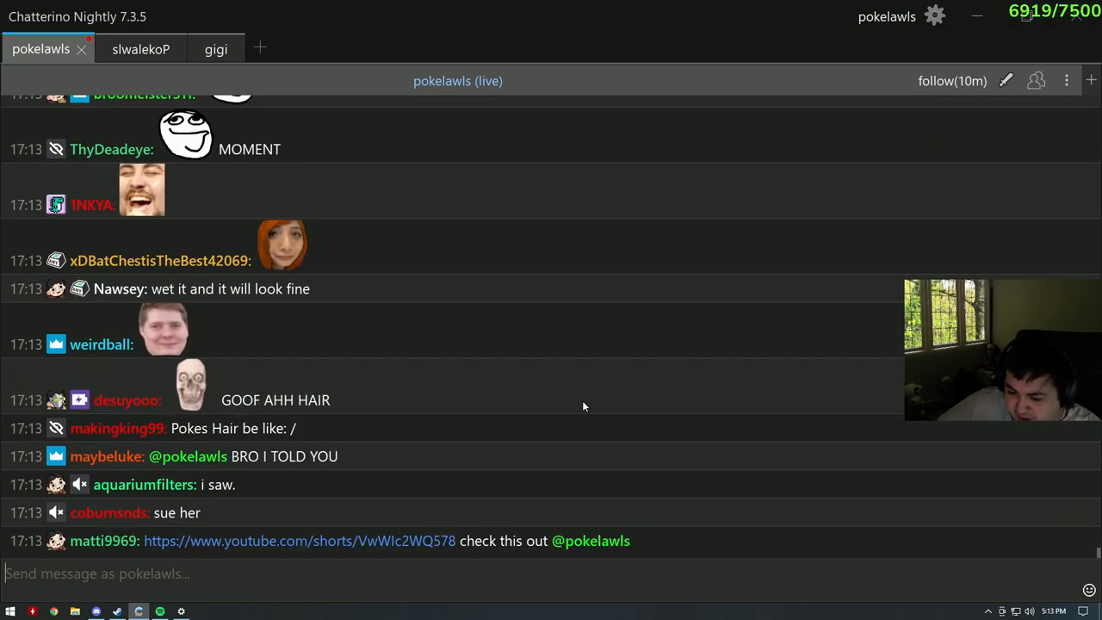
{"action": "scroll", "scroll_direction": "down", "scroll_amount": 3}
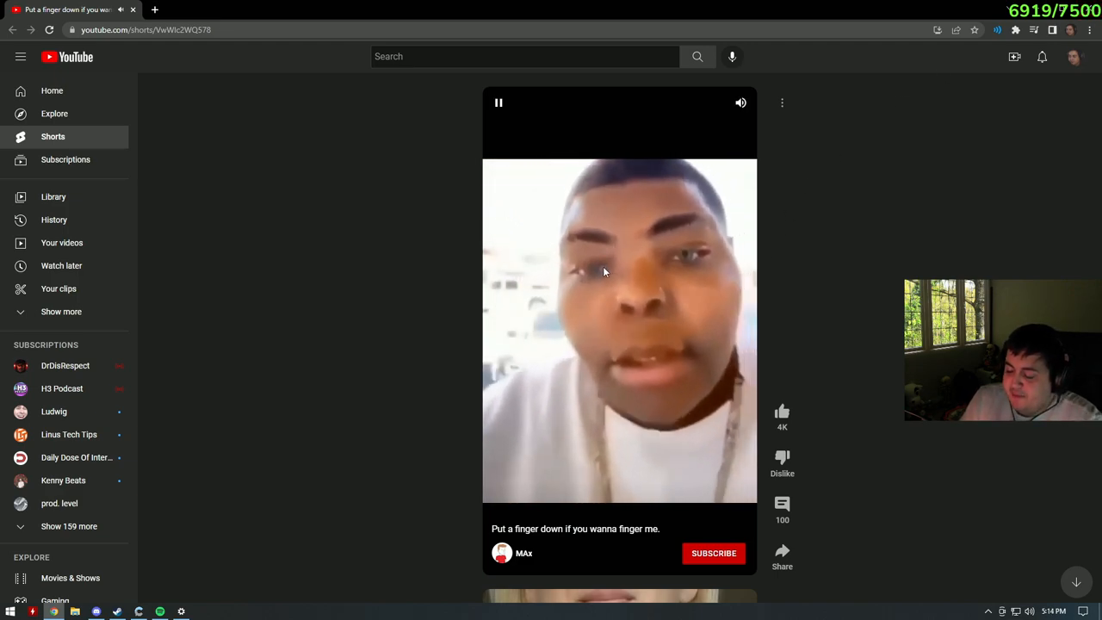
{"action": "mouse_move", "coordinate": [579, 248]}
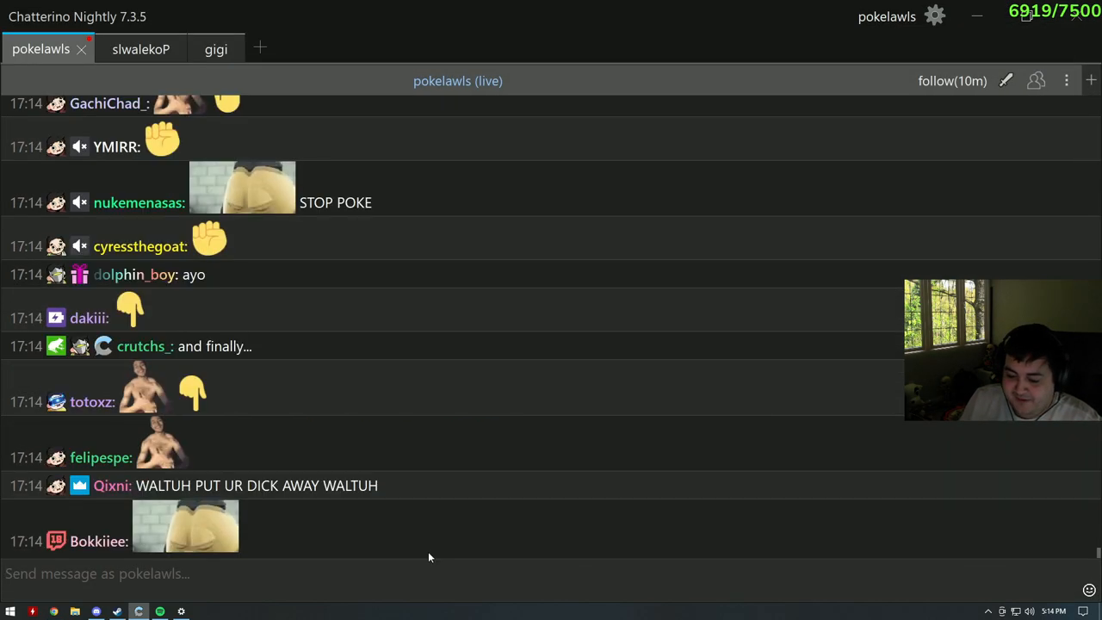
{"action": "scroll", "scroll_direction": "down", "scroll_amount": 3}
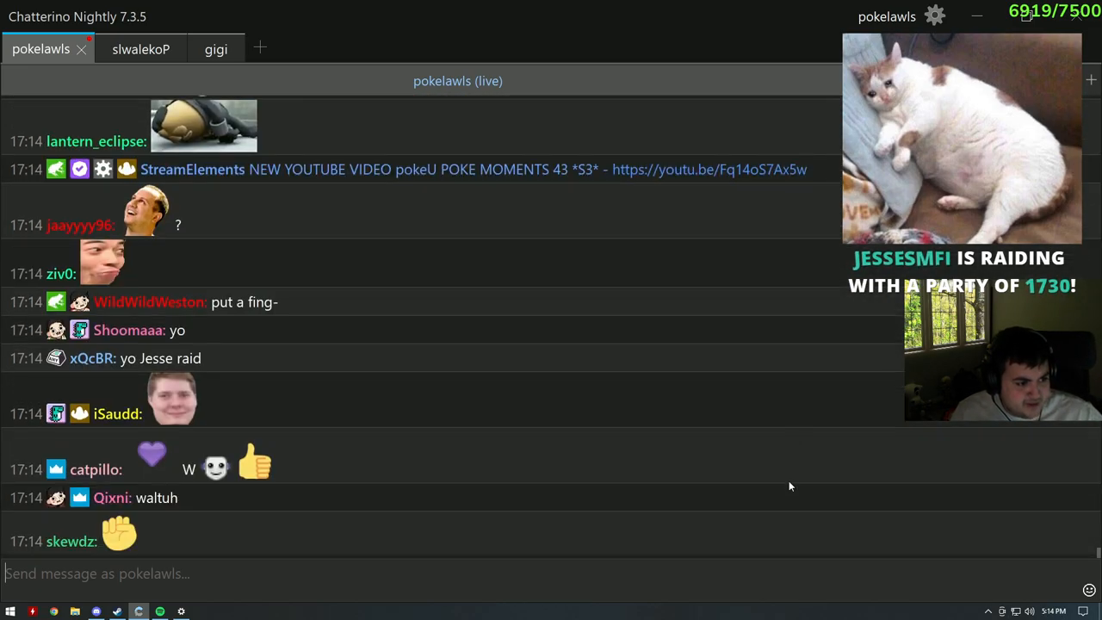
{"action": "scroll", "scroll_direction": "down", "scroll_amount": 3}
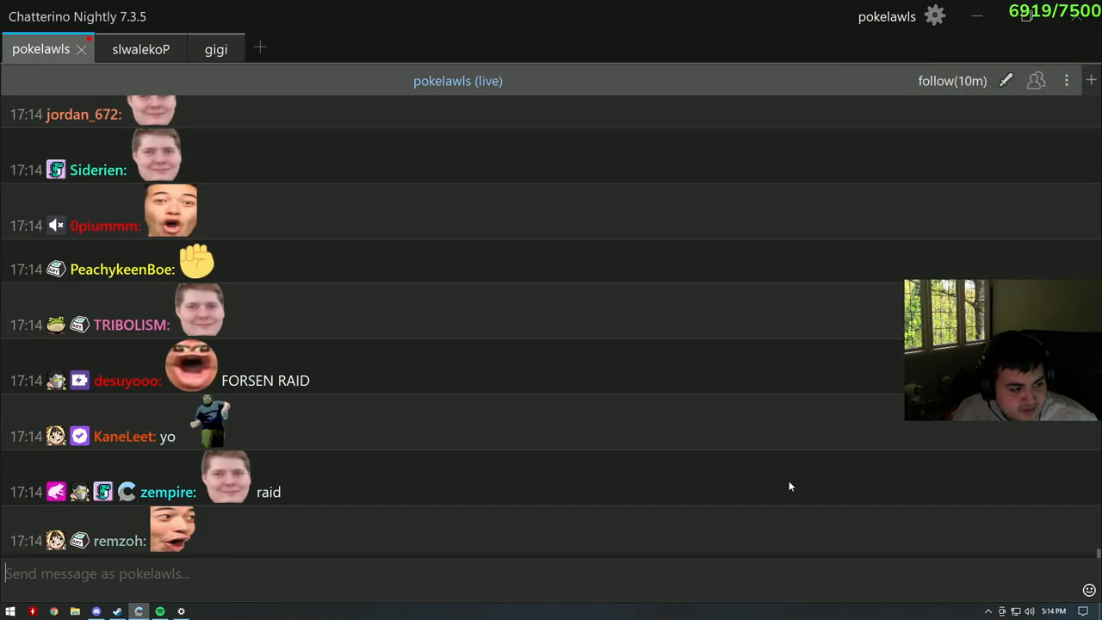
{"action": "scroll", "scroll_direction": "down", "scroll_amount": 3}
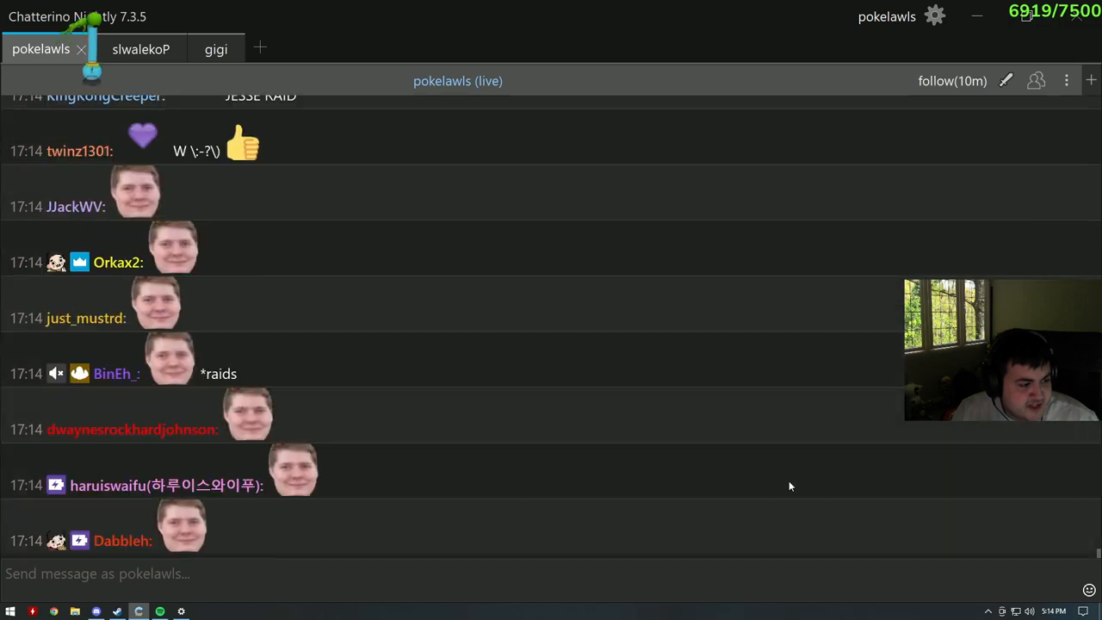
{"action": "scroll", "scroll_direction": "down", "scroll_amount": 3}
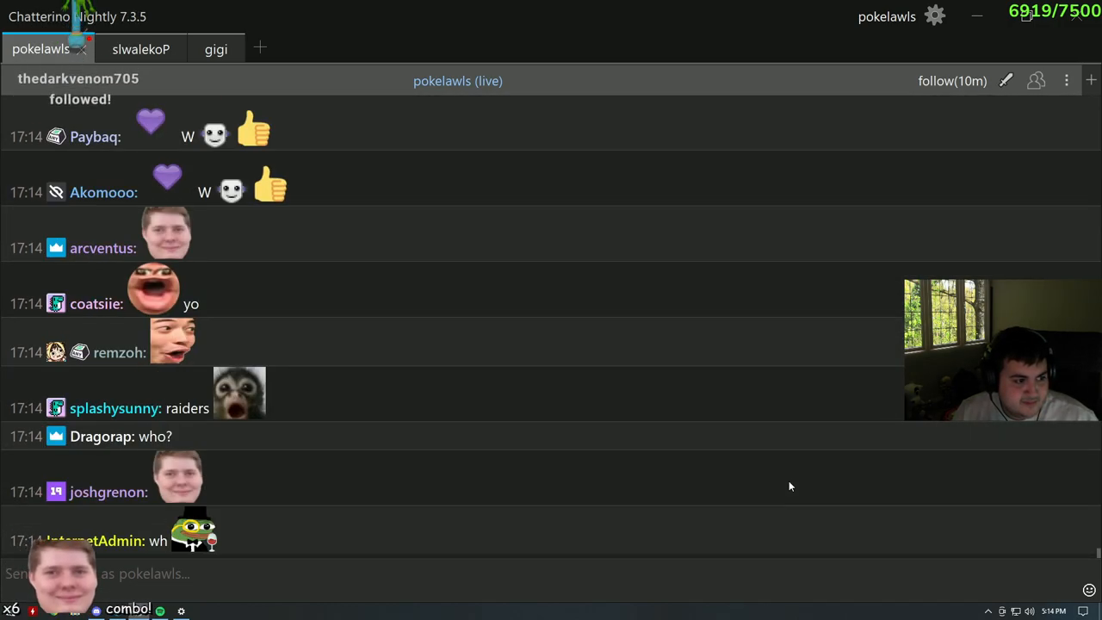
{"action": "scroll", "scroll_direction": "down", "scroll_amount": 3}
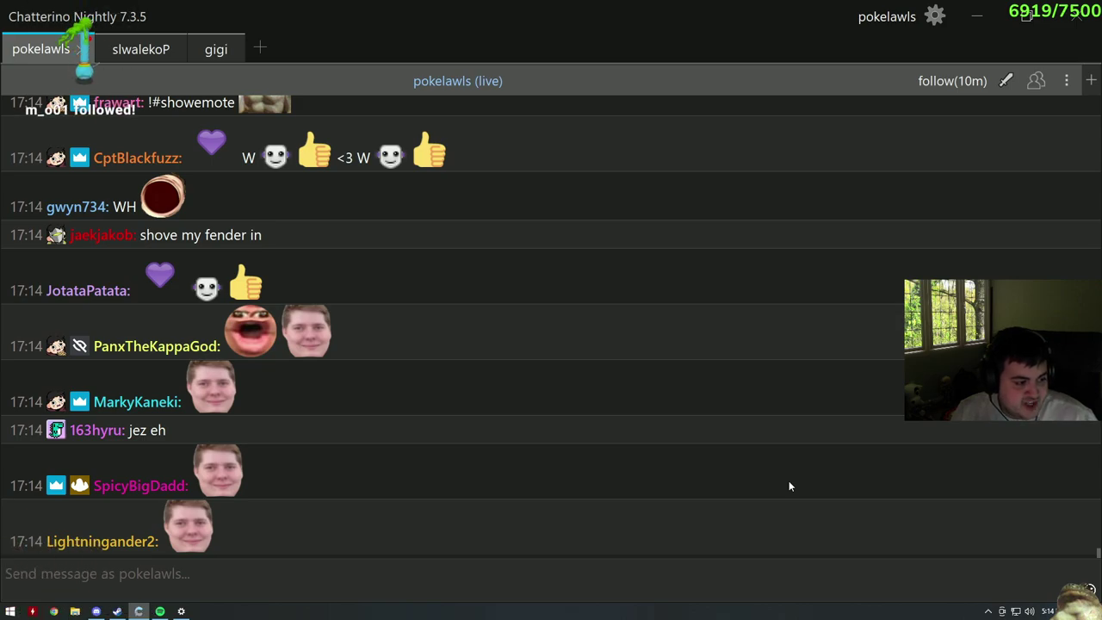
{"action": "scroll", "scroll_direction": "down", "scroll_amount": 3}
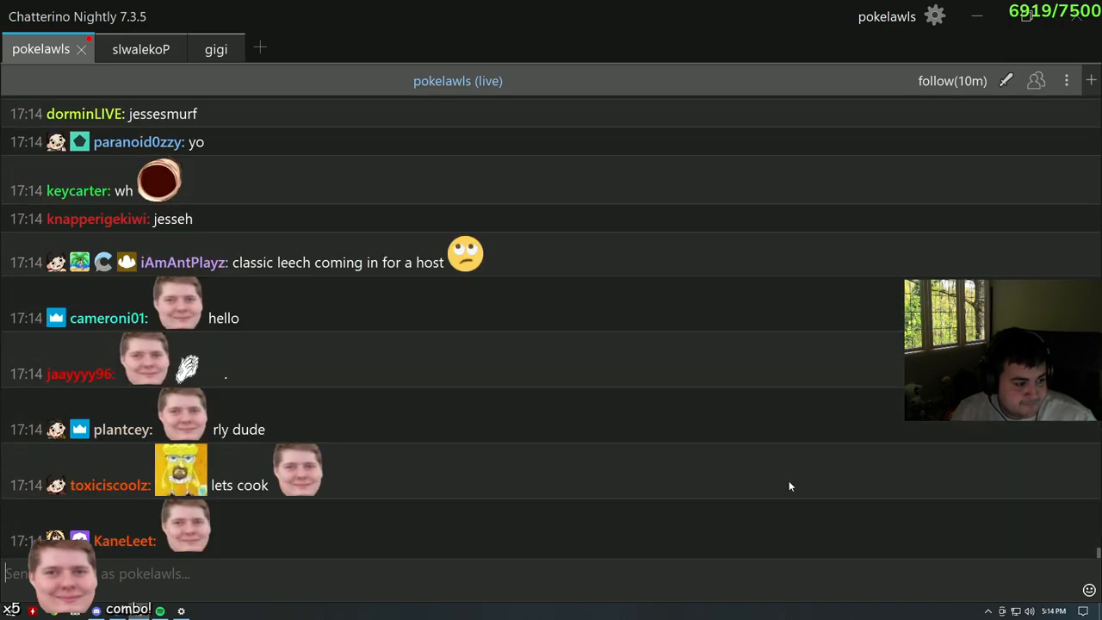
{"action": "scroll", "scroll_direction": "down", "scroll_amount": 3}
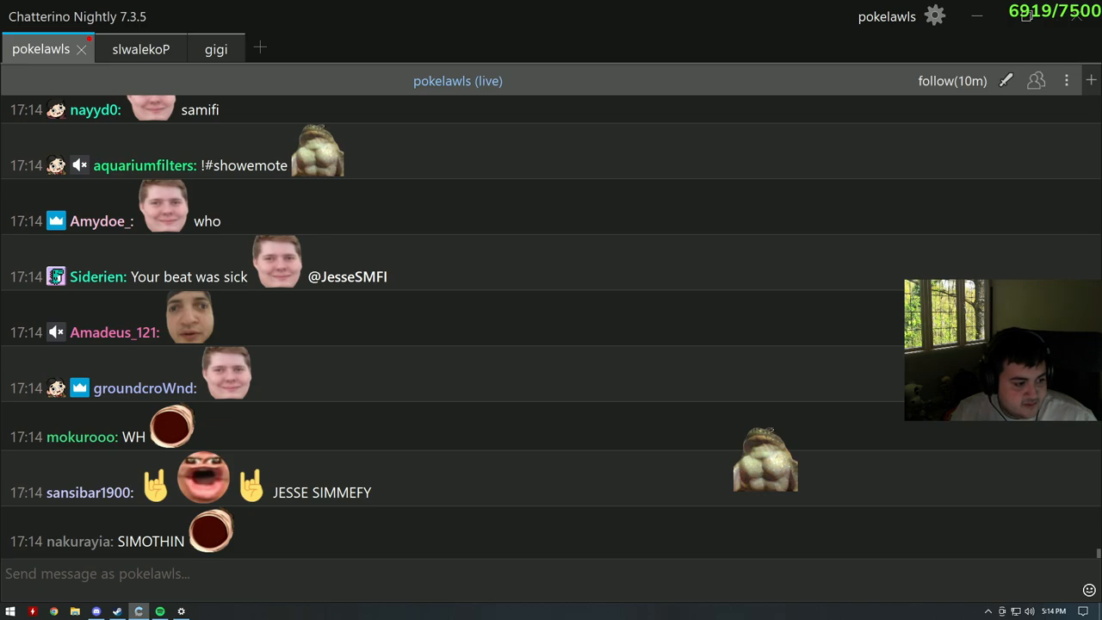
{"action": "scroll", "scroll_direction": "down", "scroll_amount": 3}
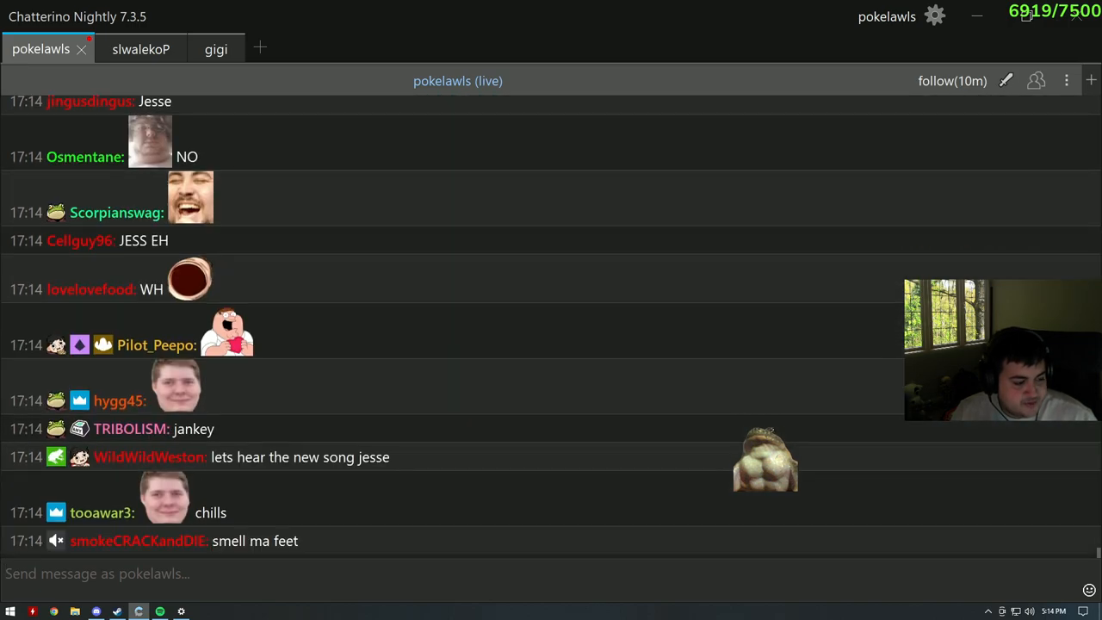
{"action": "scroll", "scroll_direction": "down", "scroll_amount": 3}
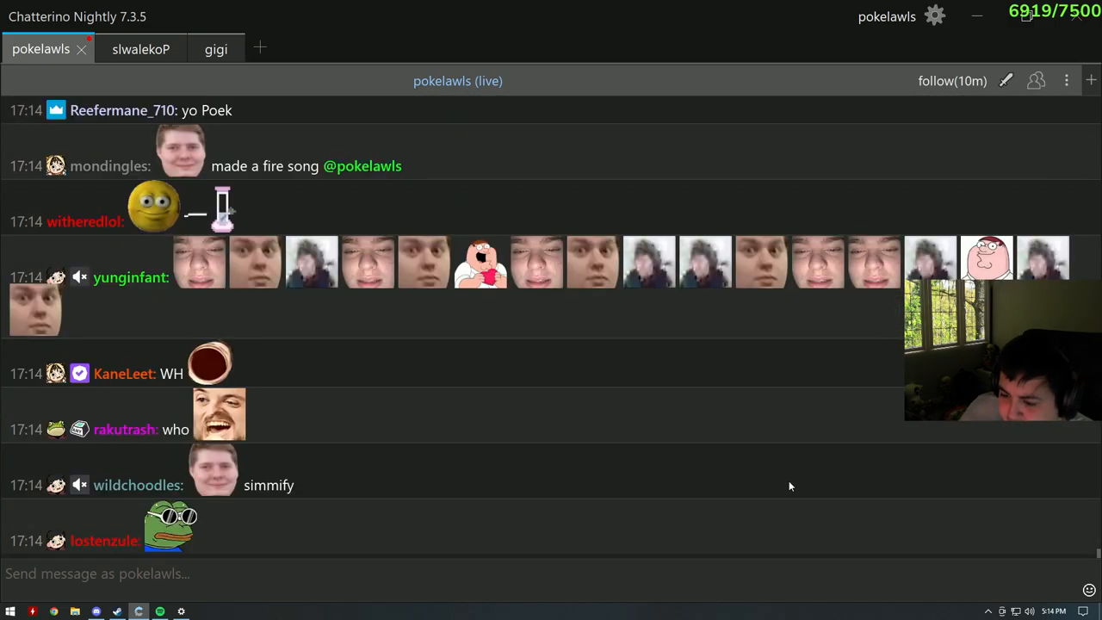
{"action": "scroll", "scroll_direction": "down", "scroll_amount": 3}
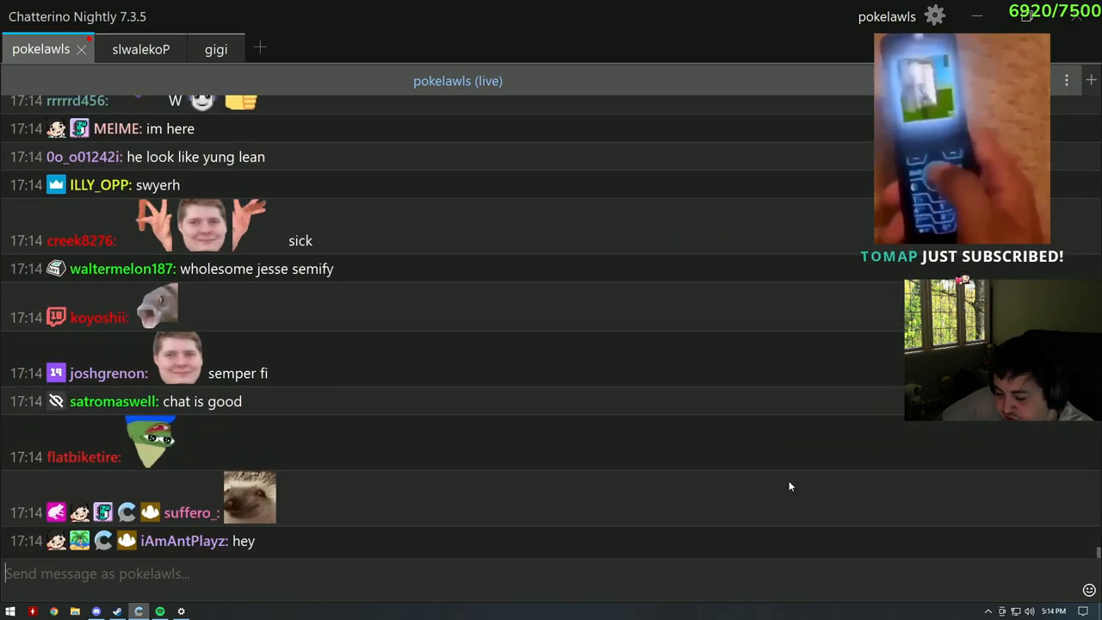
{"action": "scroll", "scroll_direction": "down", "scroll_amount": 3}
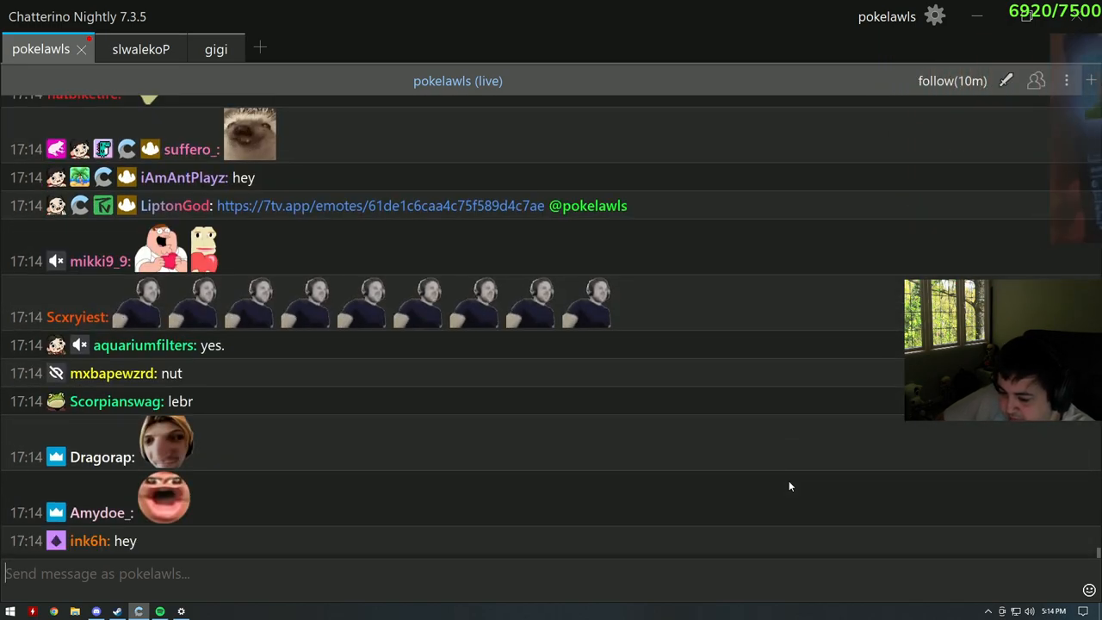
{"action": "scroll", "scroll_direction": "down", "scroll_amount": 3}
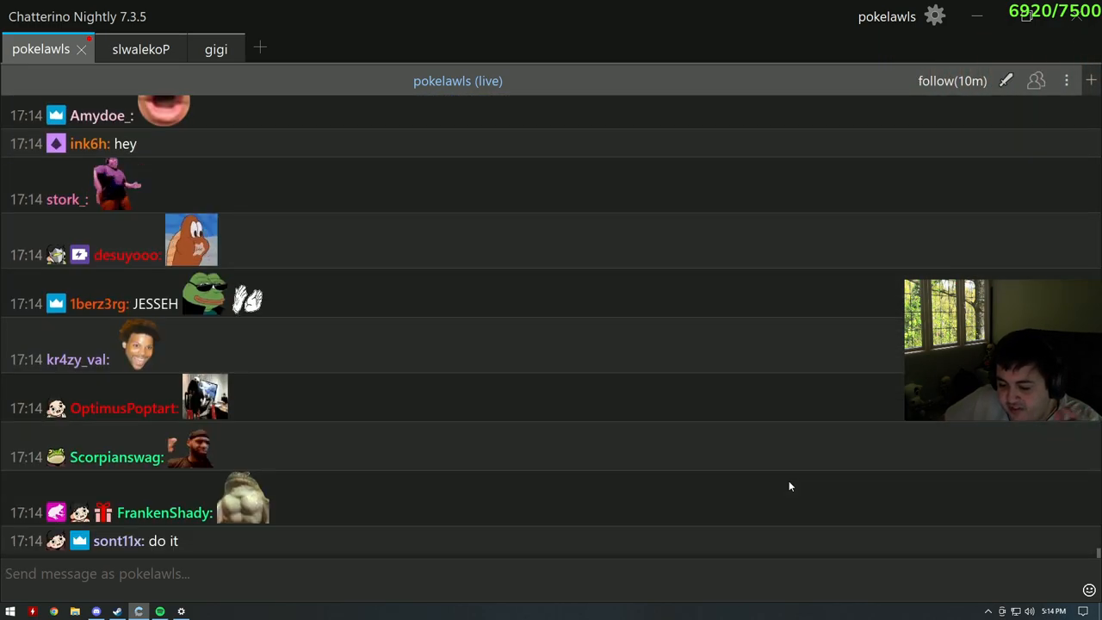
{"action": "scroll", "scroll_direction": "down", "scroll_amount": 3}
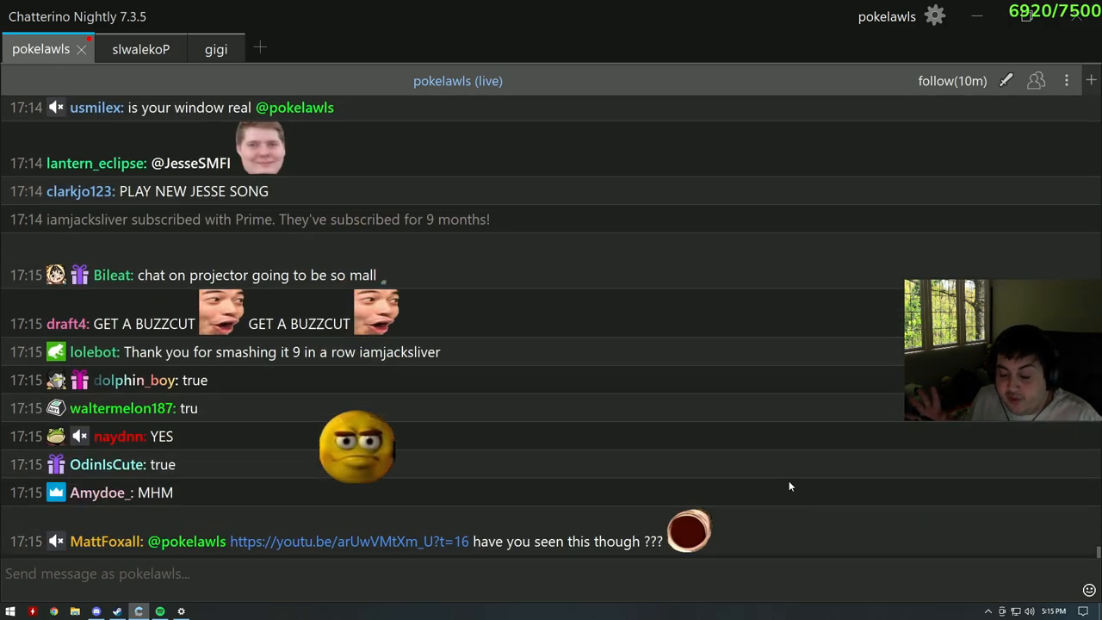
{"action": "scroll", "scroll_direction": "down", "scroll_amount": 3}
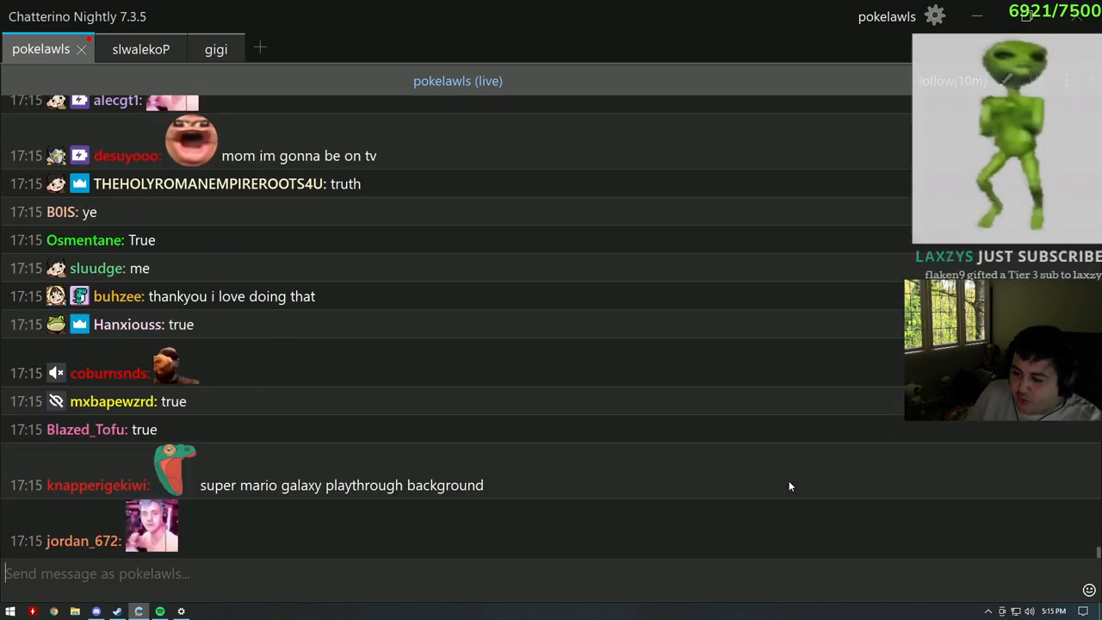
{"action": "scroll", "scroll_direction": "down", "scroll_amount": 3}
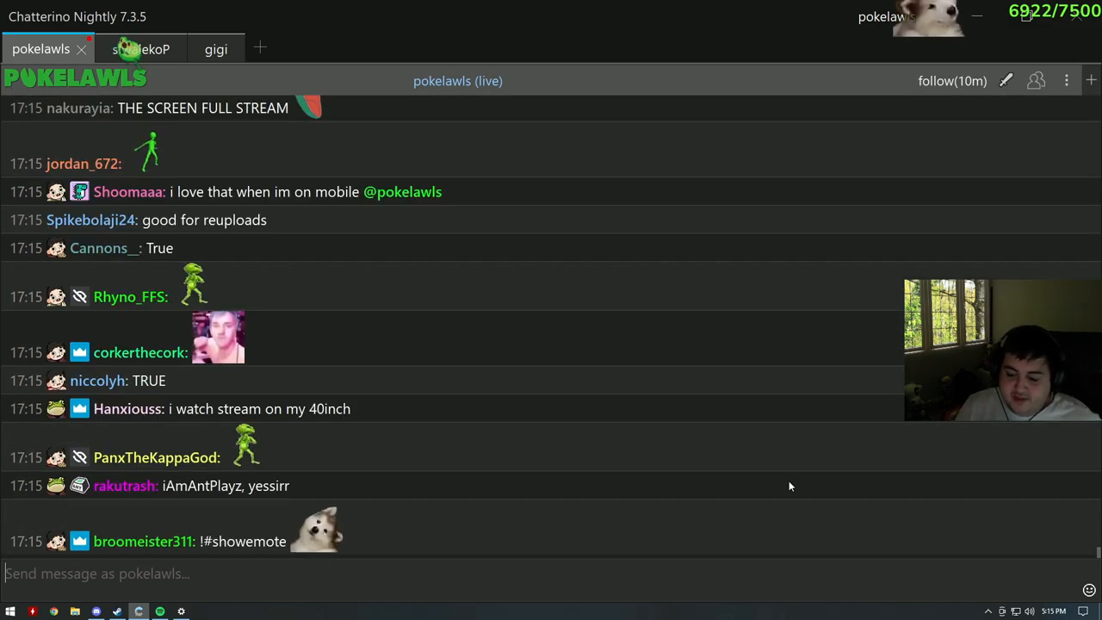
{"action": "scroll", "scroll_direction": "down", "scroll_amount": 3}
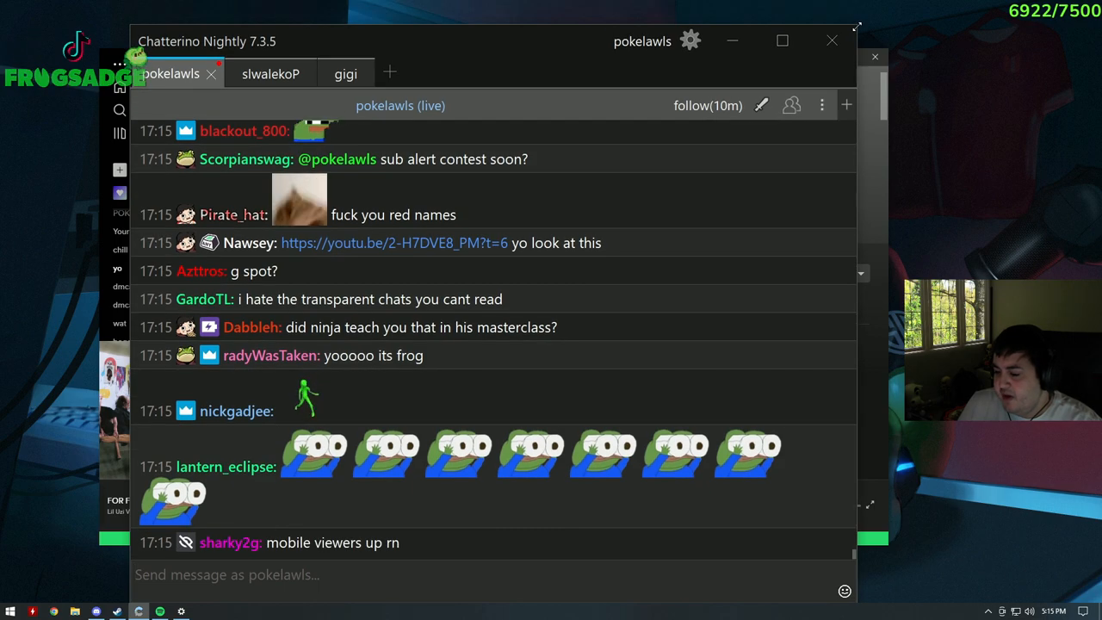
{"action": "scroll", "scroll_direction": "down", "scroll_amount": 3}
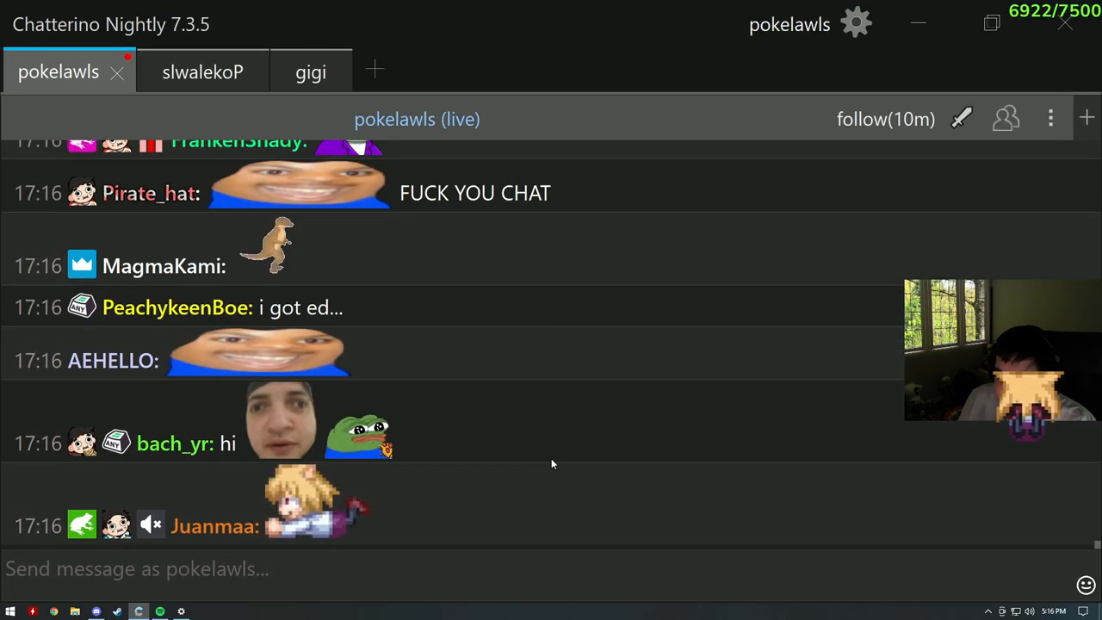
Scroll down the pokelawls chat to the latest 17:17 messages before entering the !settitle IGNORE command.
{"action": "scroll", "scroll_direction": "down", "scroll_amount": 3}
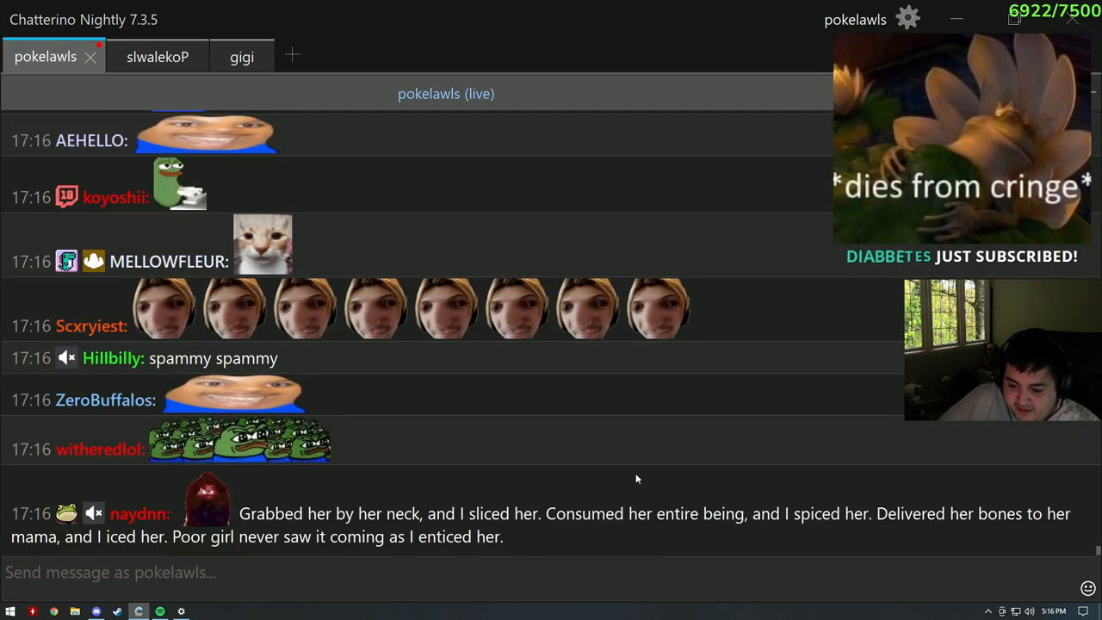
{"action": "scroll", "scroll_direction": "down", "scroll_amount": 3}
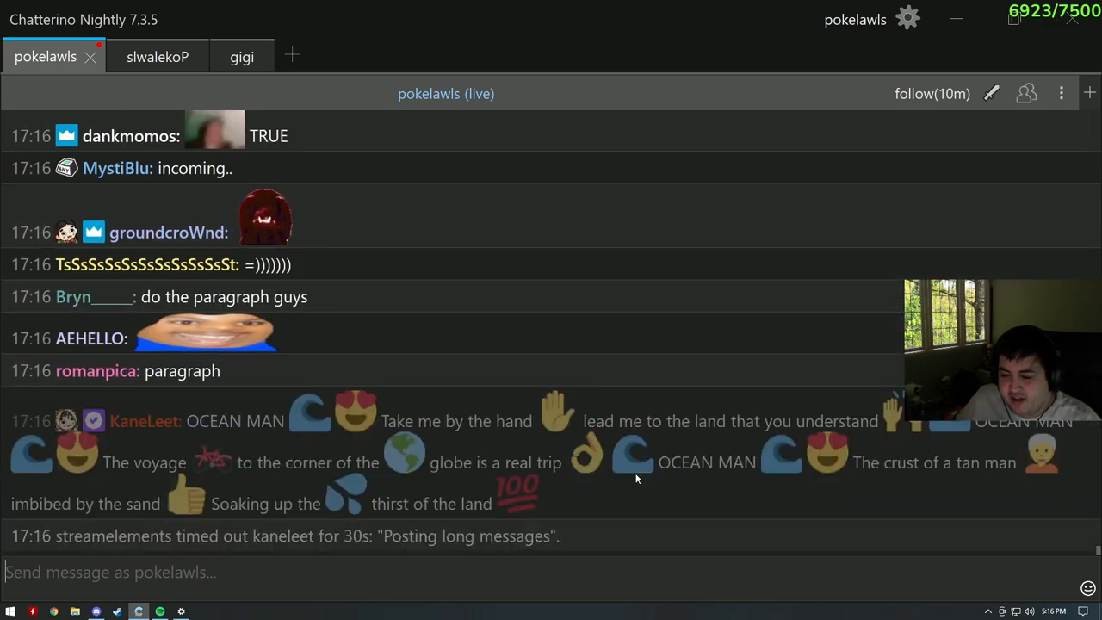
{"action": "scroll", "scroll_direction": "down", "scroll_amount": 3}
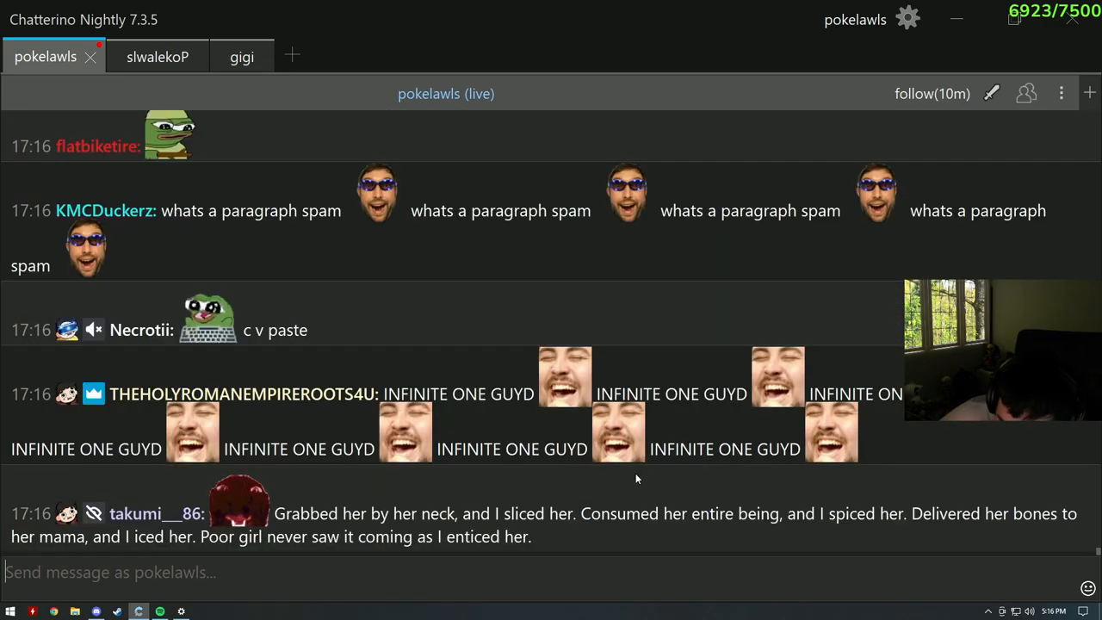
{"action": "scroll", "scroll_direction": "down", "scroll_amount": 3}
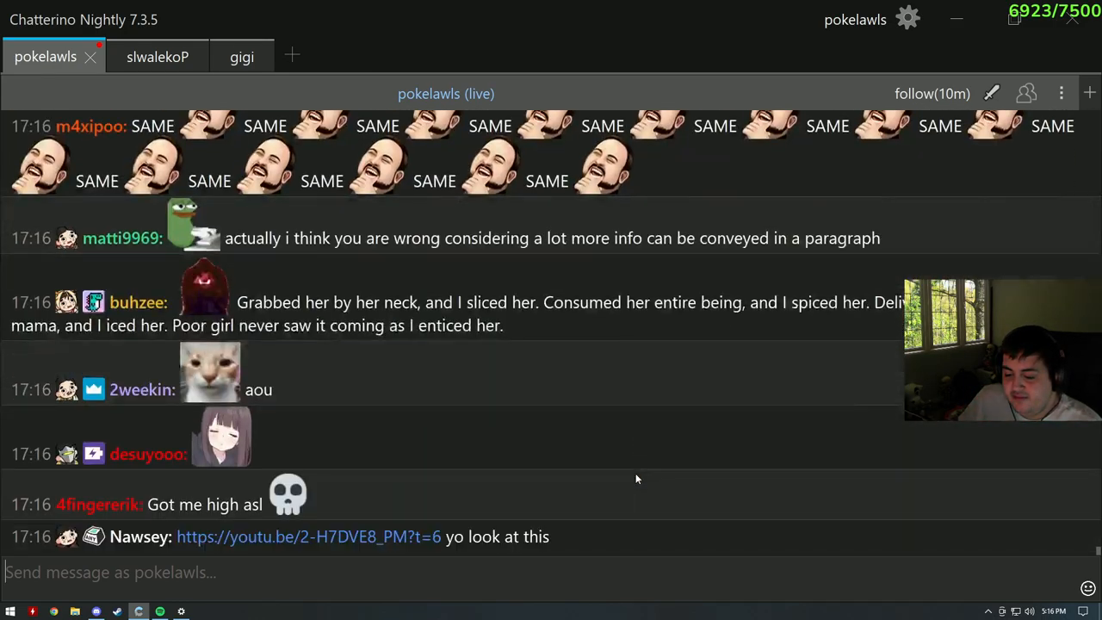
{"action": "scroll", "scroll_direction": "down", "scroll_amount": 3}
{"action": "type", "text": "!settitle IGNORE"}
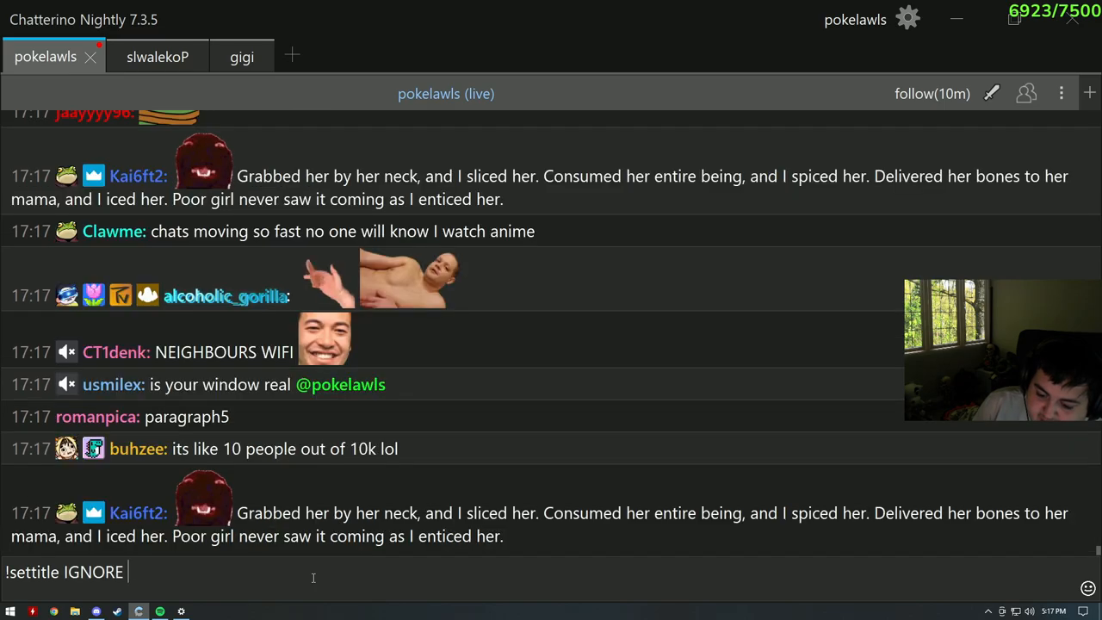
{"action": "type", "text": "MY HAIRCUT PLEASE! THANK Y"}
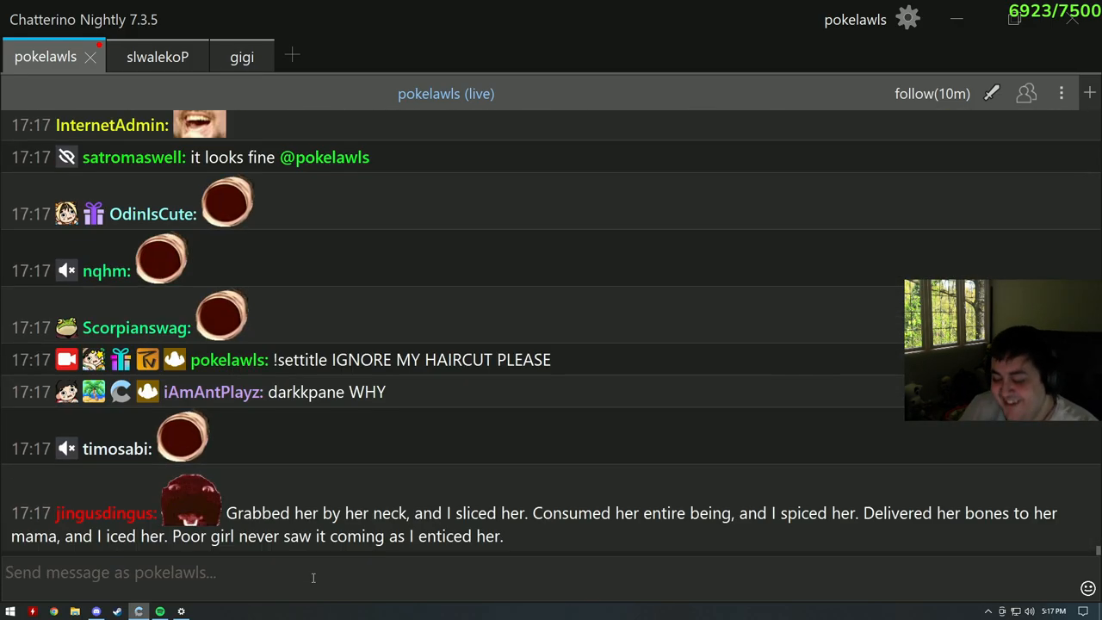
{"action": "scroll", "scroll_direction": "down", "scroll_amount": 3}
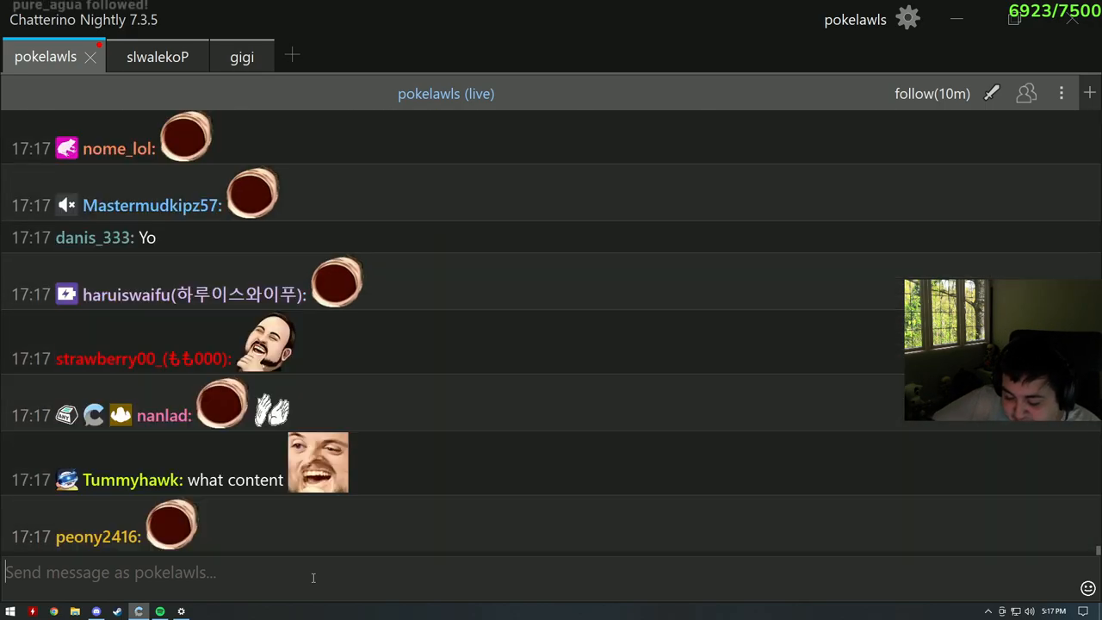
{"action": "scroll", "scroll_direction": "down", "scroll_amount": 3}
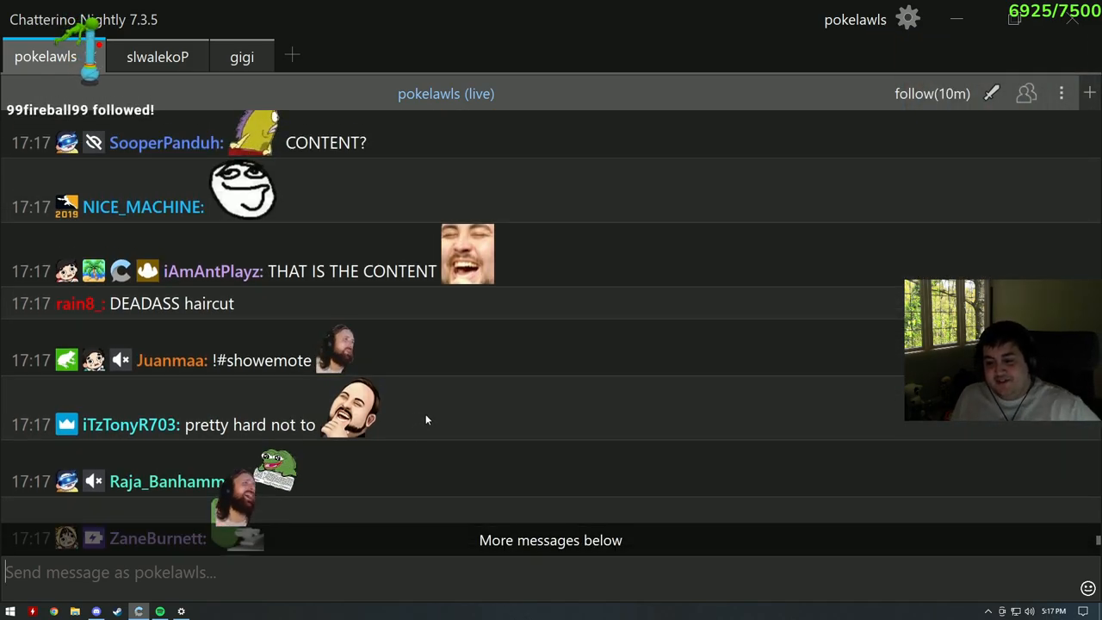
{"action": "scroll", "scroll_direction": "down", "scroll_amount": 3}
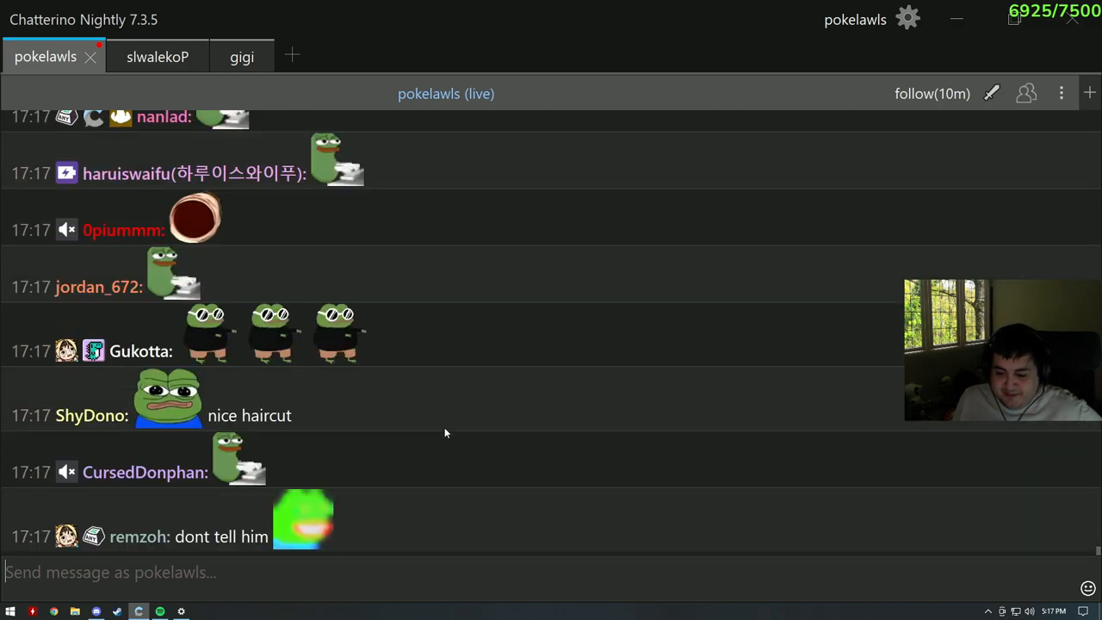
{"action": "scroll", "scroll_direction": "down", "scroll_amount": 3}
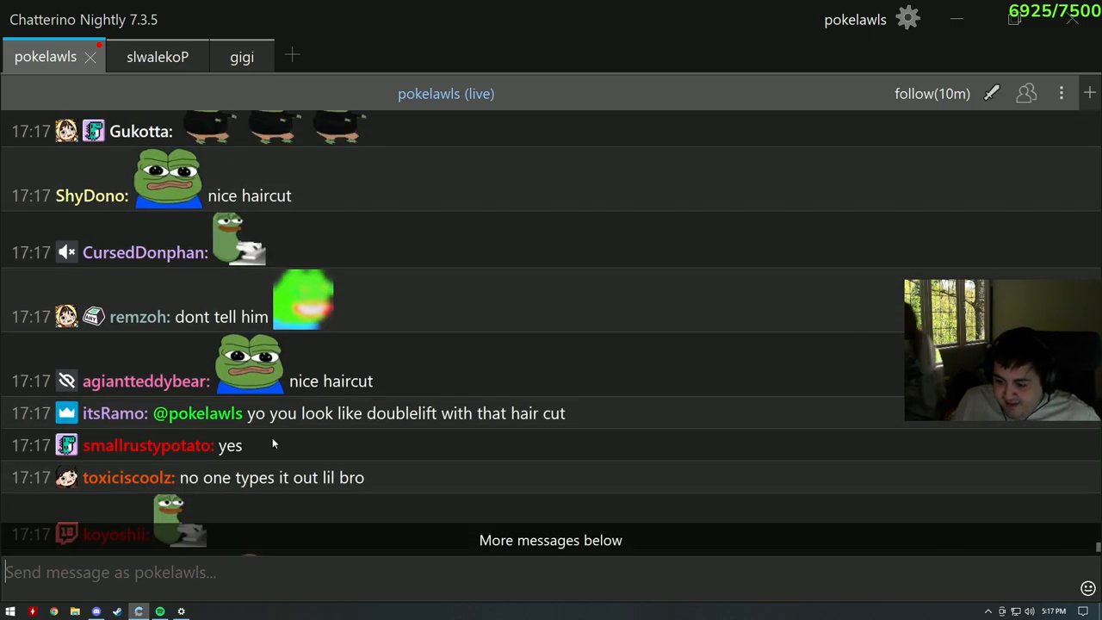
{"action": "mouse_move", "coordinate": [204, 252]}
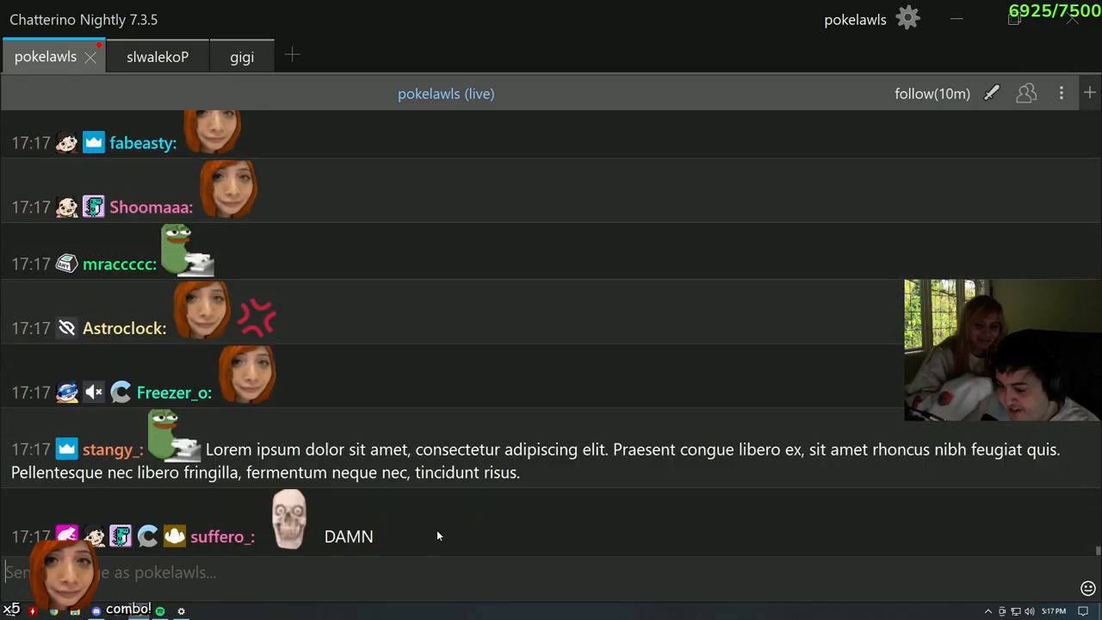
{"action": "scroll", "scroll_direction": "down", "scroll_amount": 3}
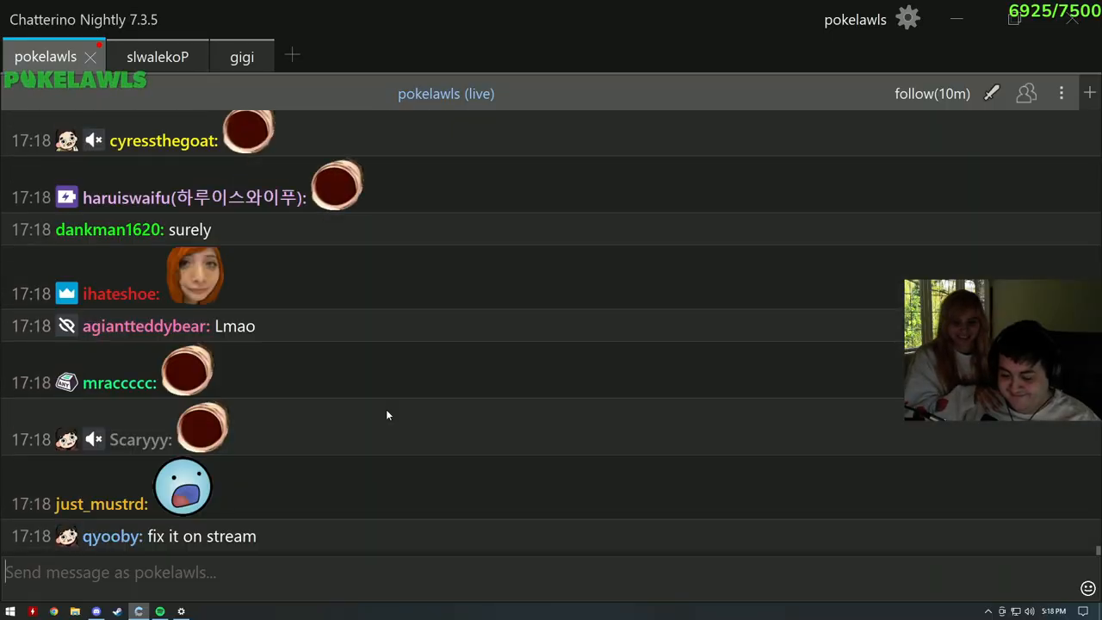
{"action": "scroll", "scroll_direction": "down", "scroll_amount": 3}
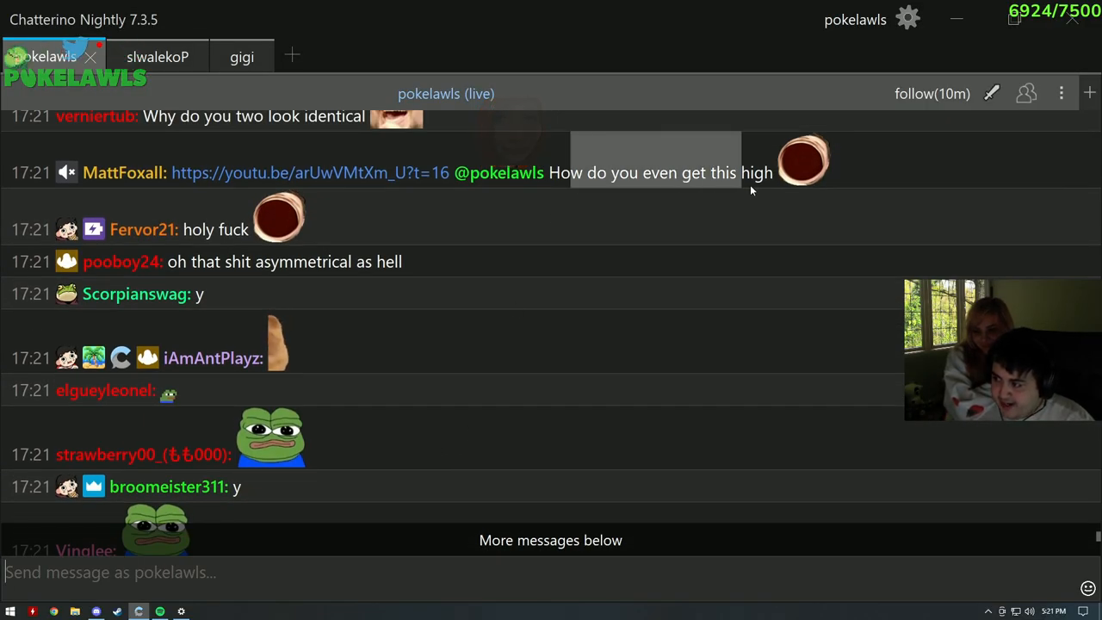
Open the youtu.be capybara clip from chat, switch to the recommended Pokelawls - Save Me (ft. Simply), and scroll to its comments.
{"action": "left_click", "coordinate": [307, 172]}
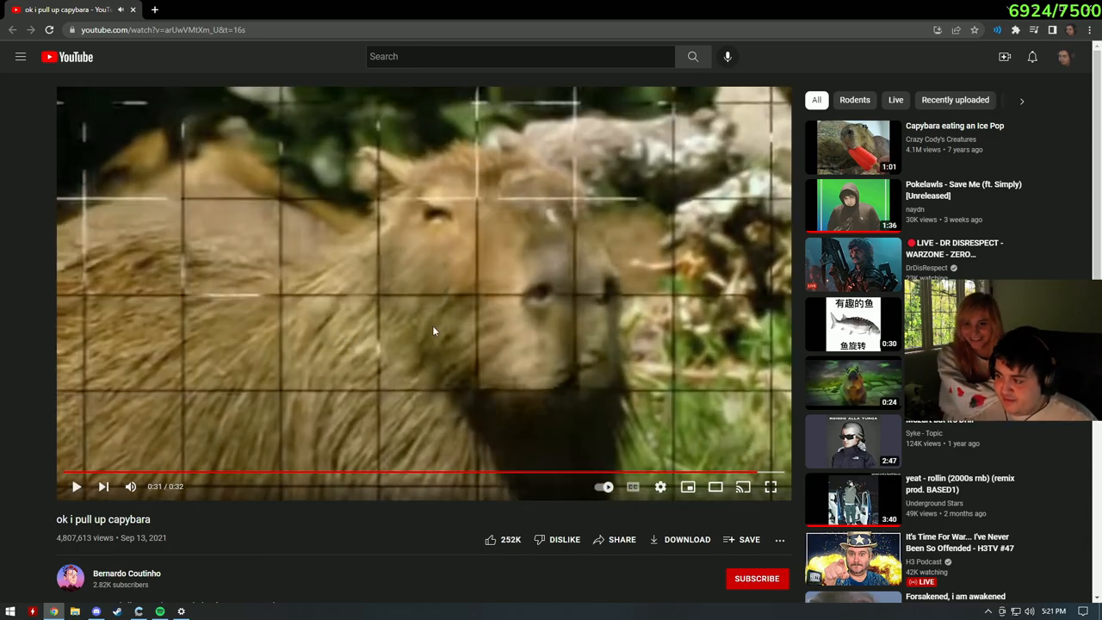
{"action": "left_click", "coordinate": [853, 204]}
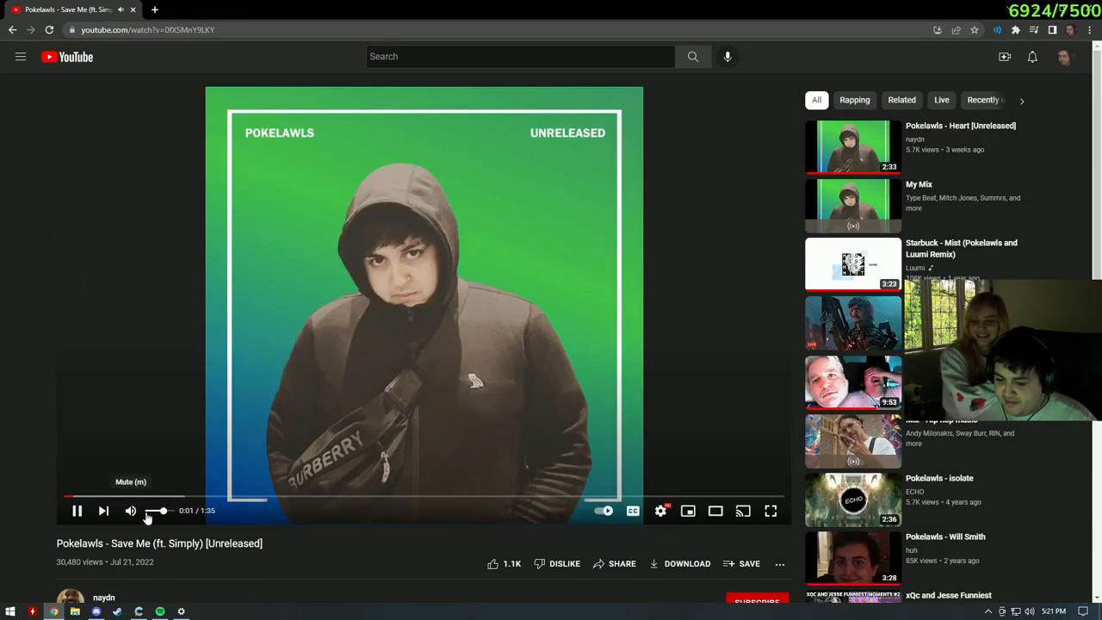
{"action": "scroll", "scroll_direction": "down", "scroll_amount": 3}
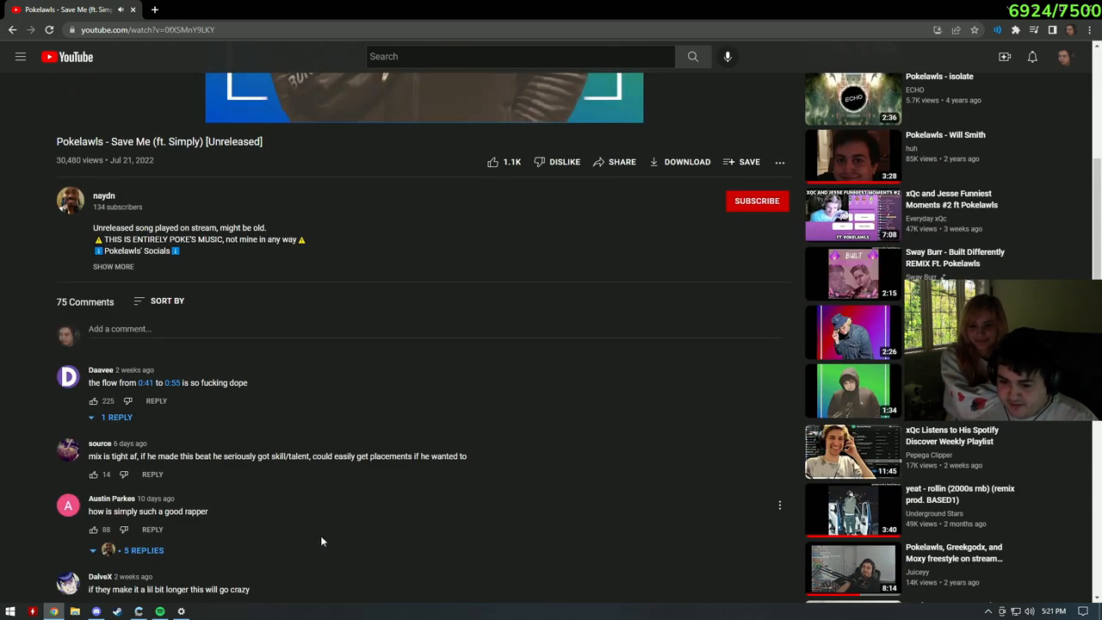
{"action": "scroll", "scroll_direction": "down", "scroll_amount": 3}
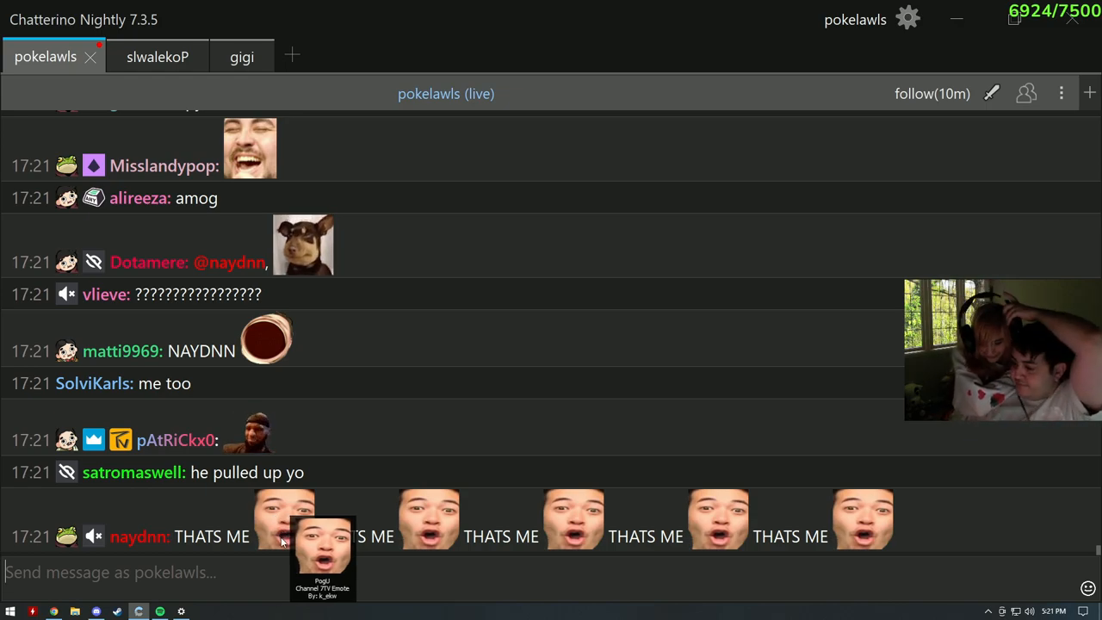
{"action": "scroll", "scroll_direction": "down", "scroll_amount": 3}
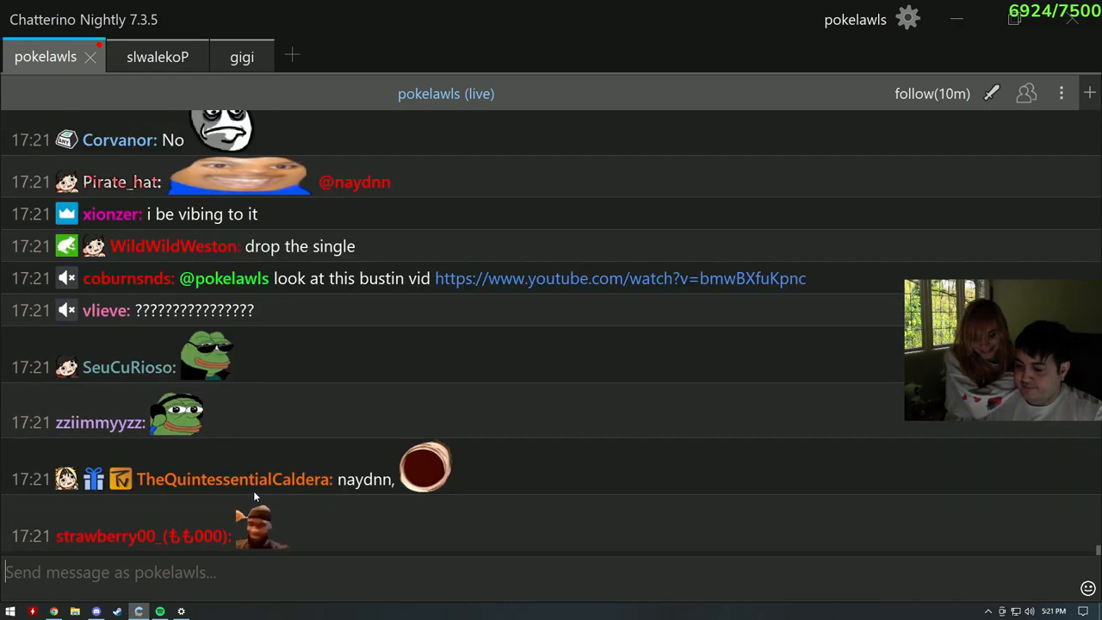
{"action": "scroll", "scroll_direction": "down", "scroll_amount": 3}
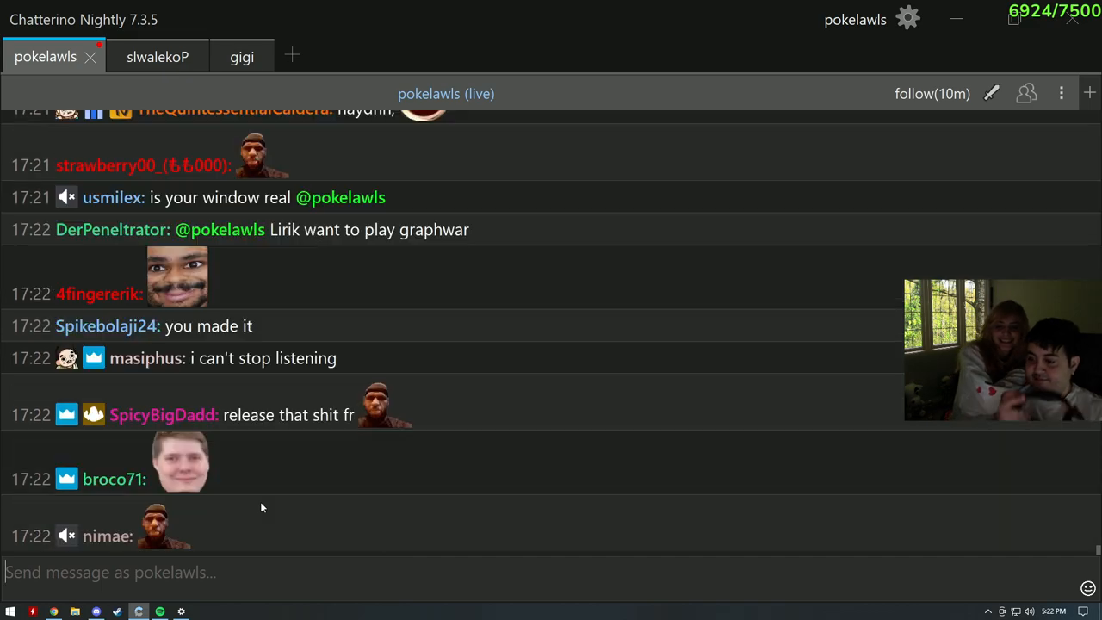
{"action": "scroll", "scroll_direction": "down", "scroll_amount": 3}
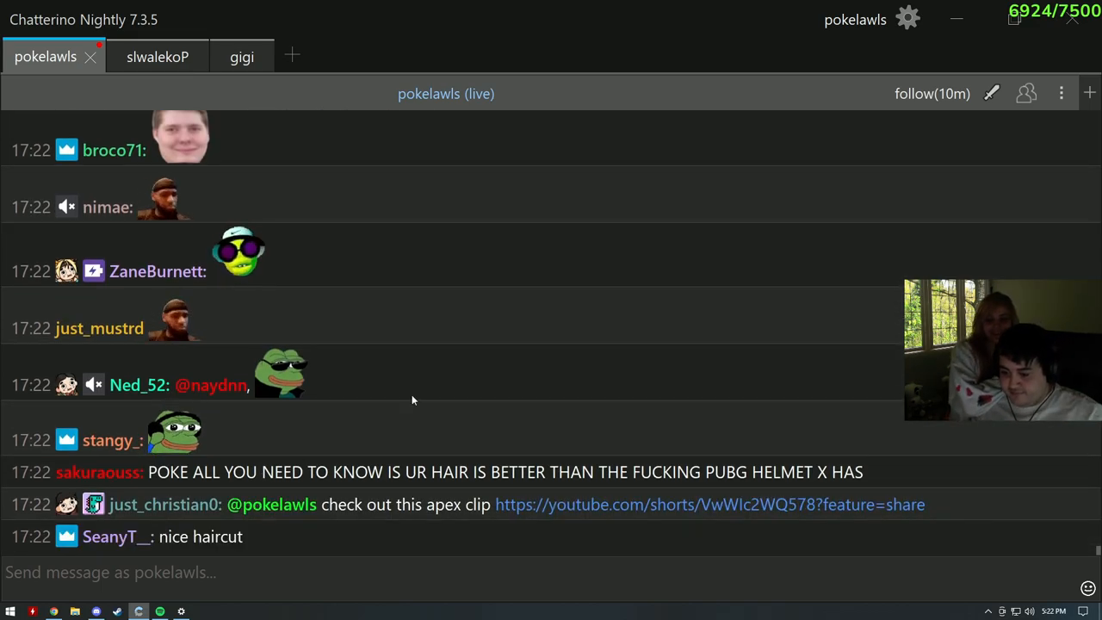
{"action": "scroll", "scroll_direction": "down", "scroll_amount": 3}
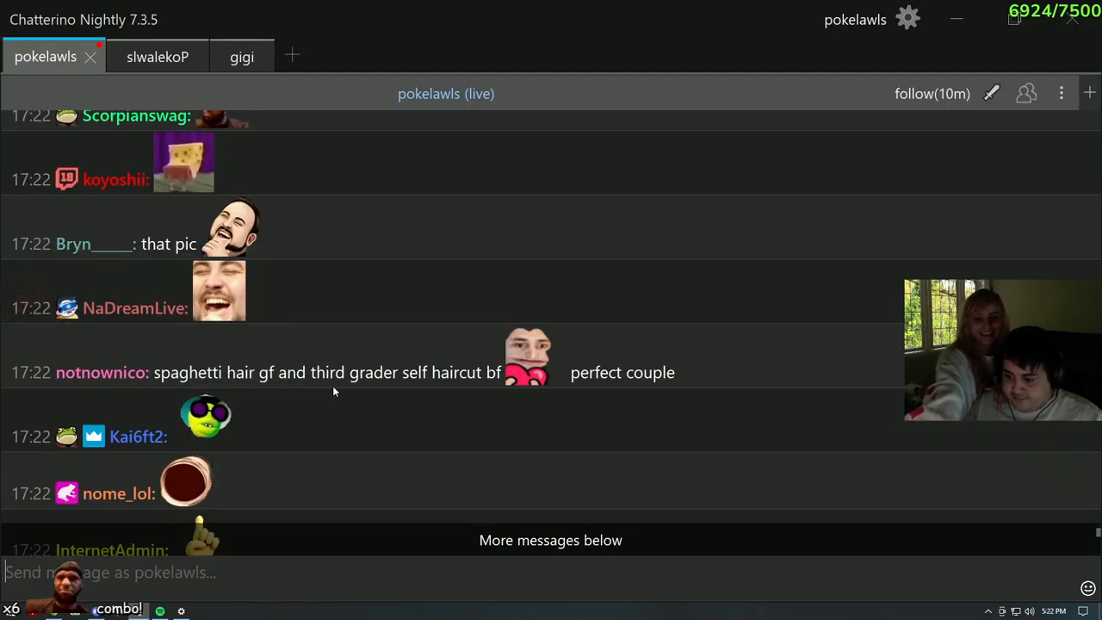
{"action": "mouse_move", "coordinate": [190, 353]}
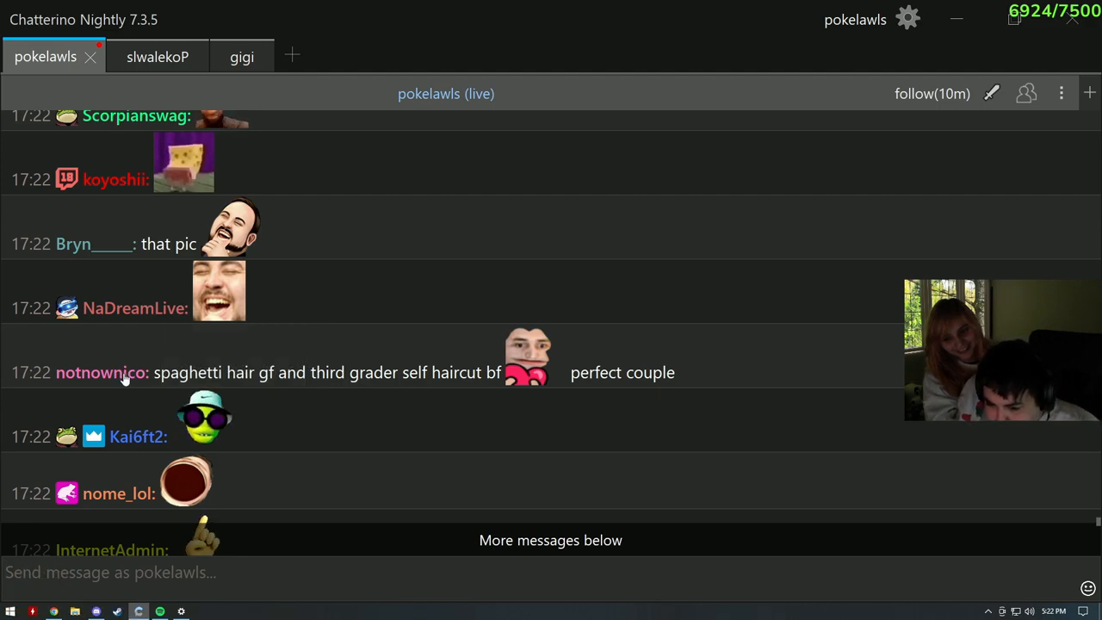
{"action": "left_click", "coordinate": [101, 372]}
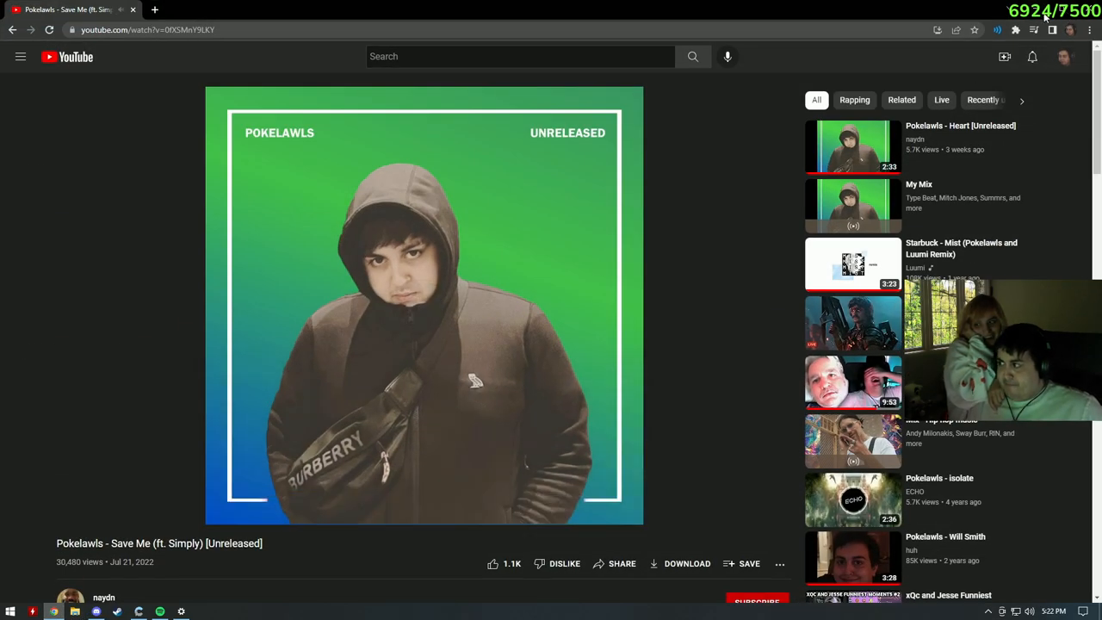
{"action": "left_click", "coordinate": [136, 609]}
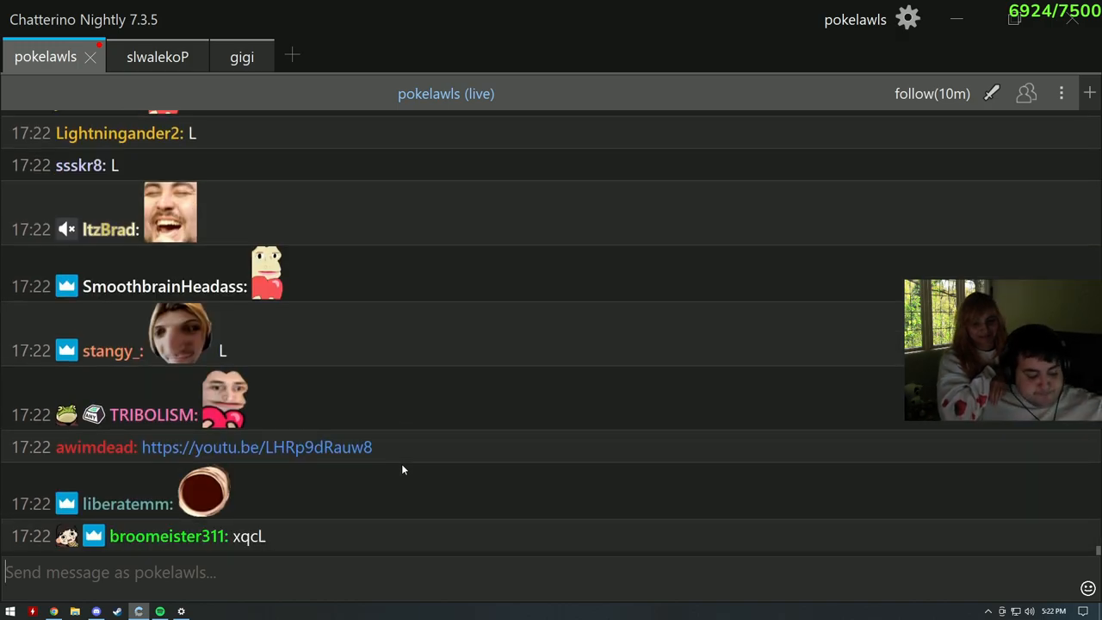
{"action": "scroll", "scroll_direction": "down", "scroll_amount": 3}
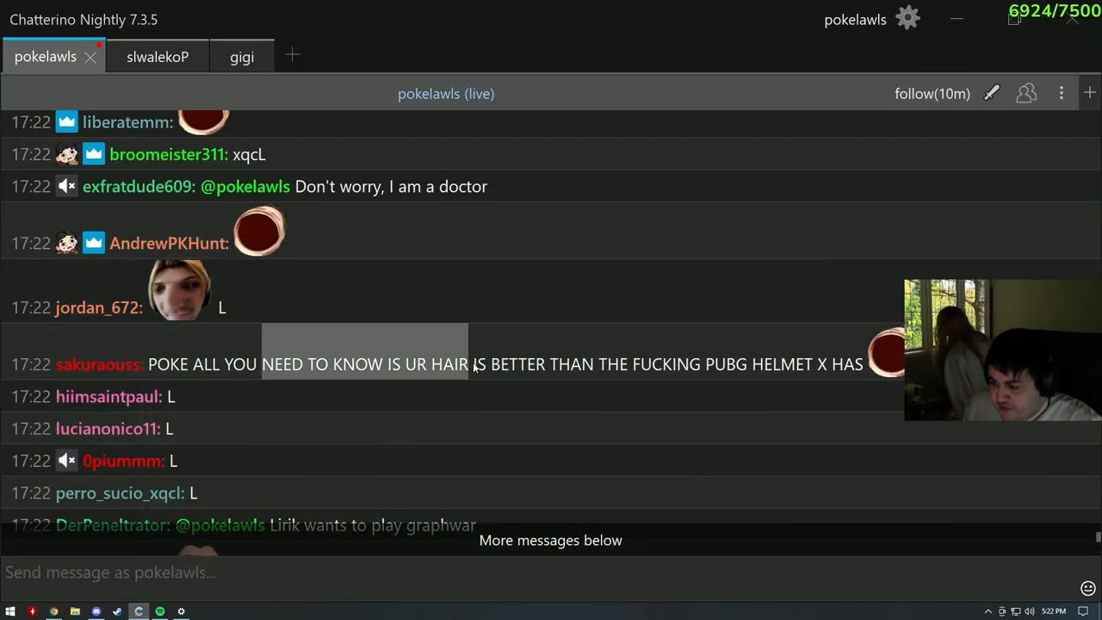
{"action": "mouse_move", "coordinate": [783, 376]}
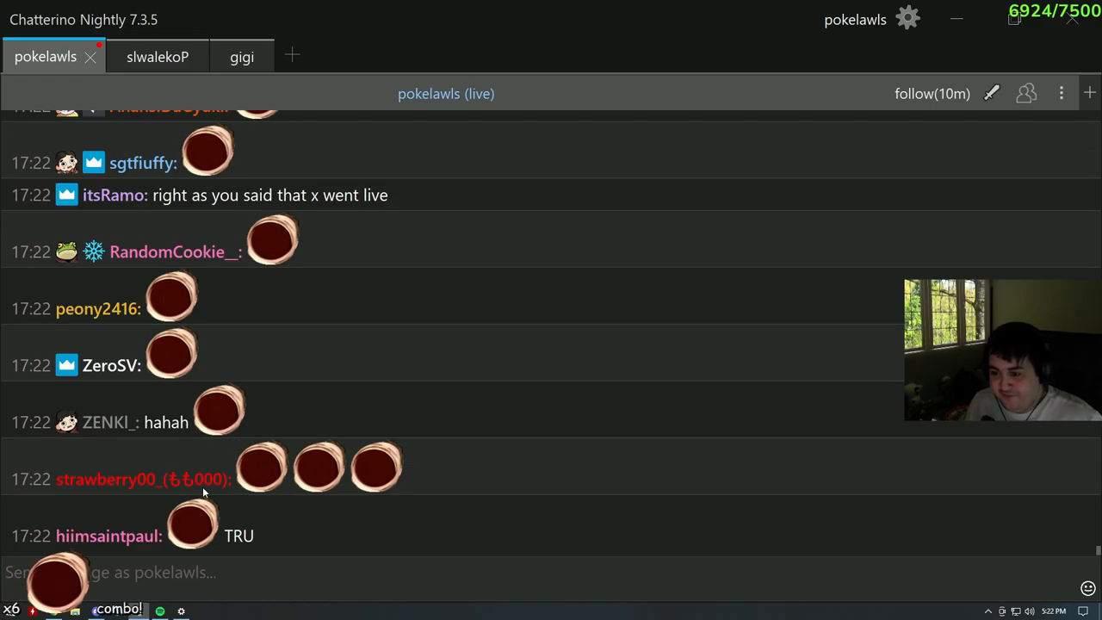
{"action": "scroll", "scroll_direction": "down", "scroll_amount": 3}
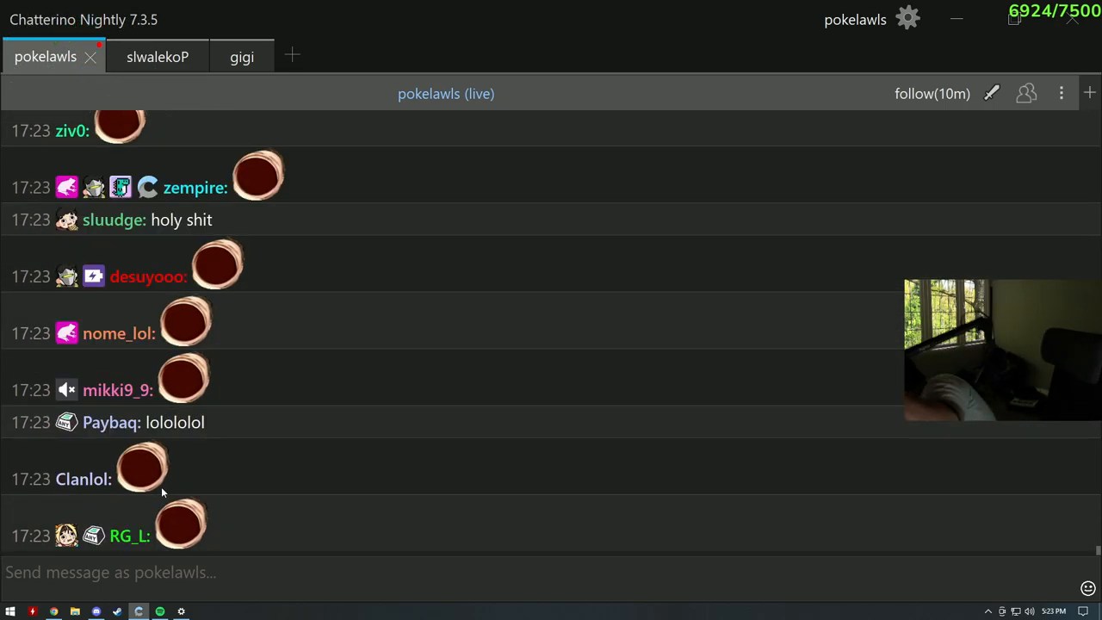
{"action": "scroll", "scroll_direction": "down", "scroll_amount": 3}
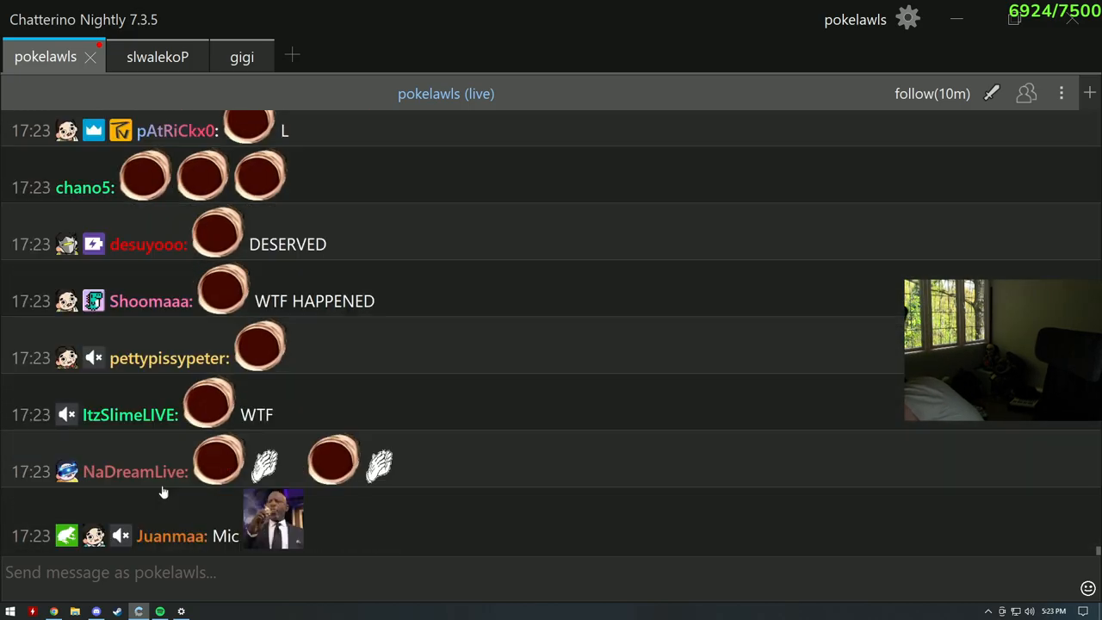